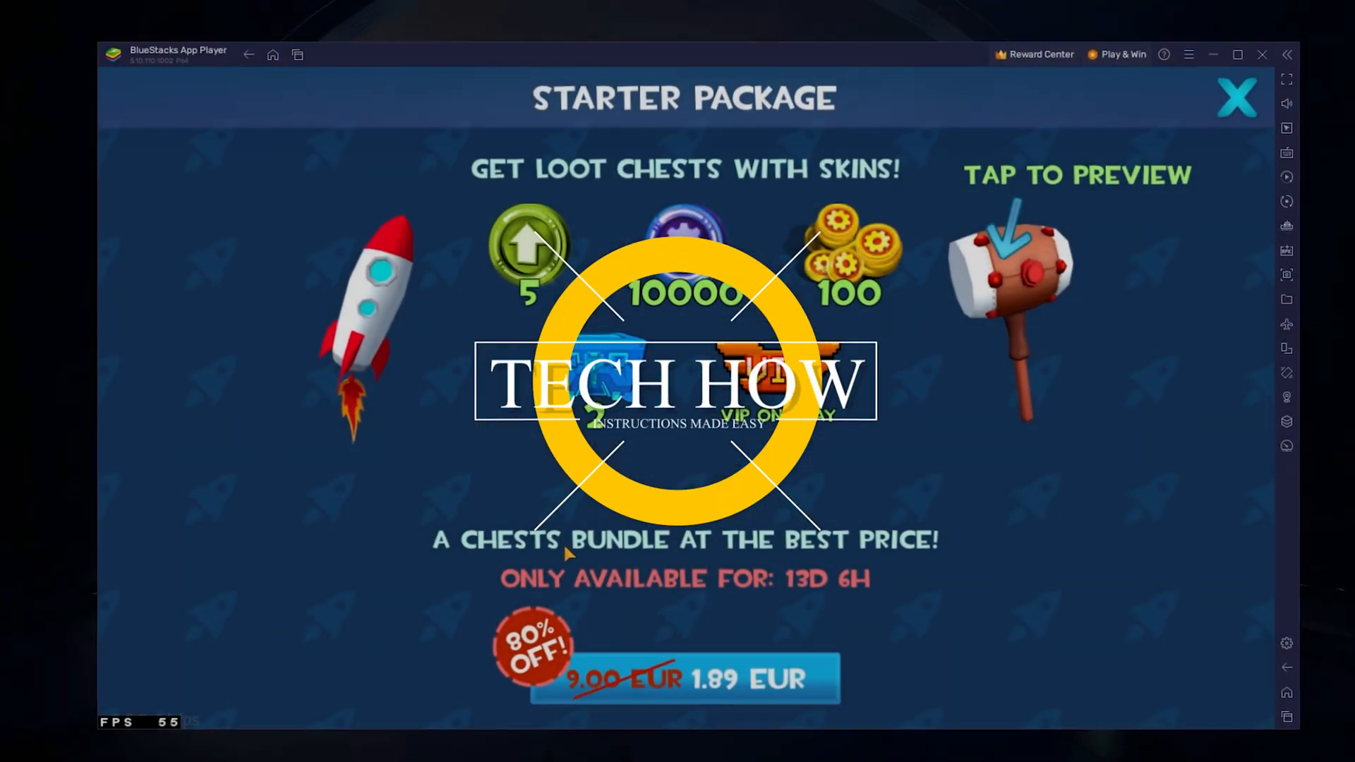
# Dismiss the Starter Package offer, check Settings > Video, and view achievements (1 of 79).
pyautogui.click(1236, 98)
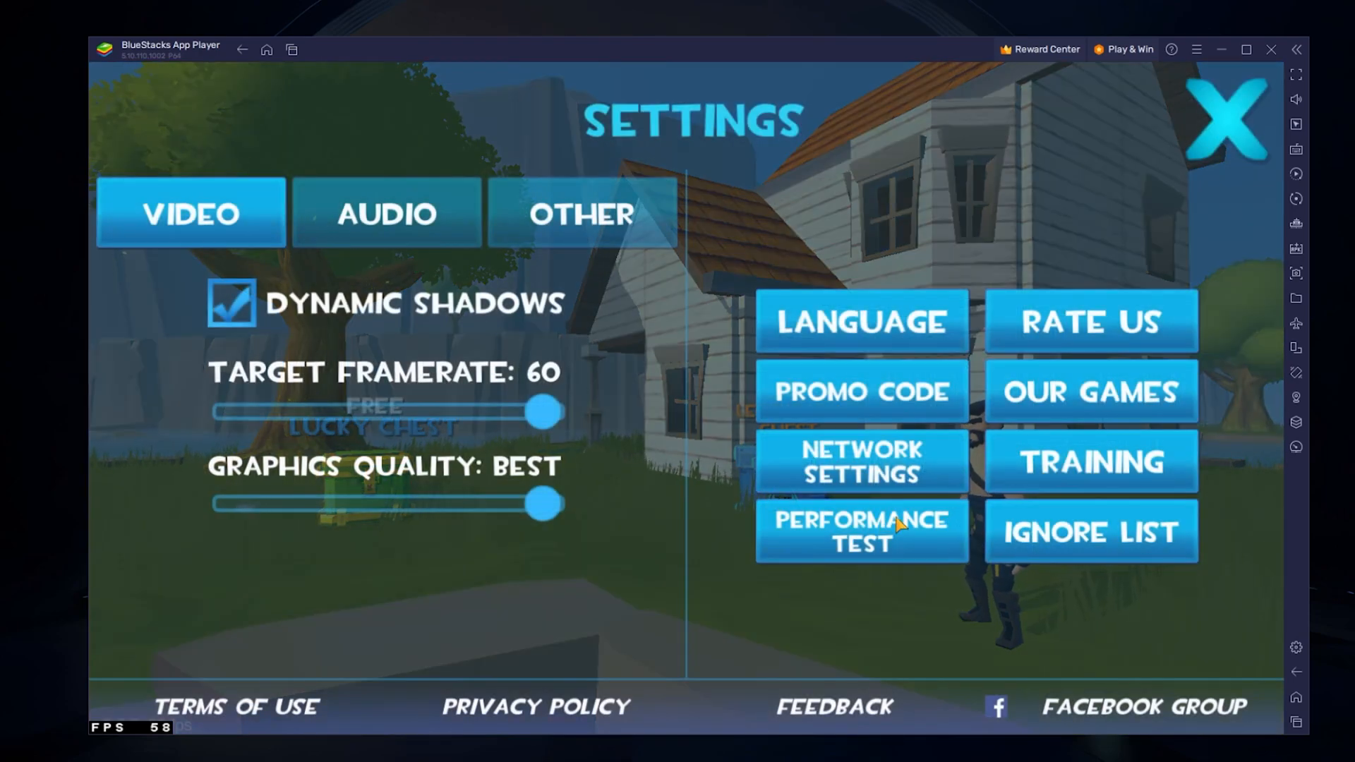
pyautogui.click(1224, 116)
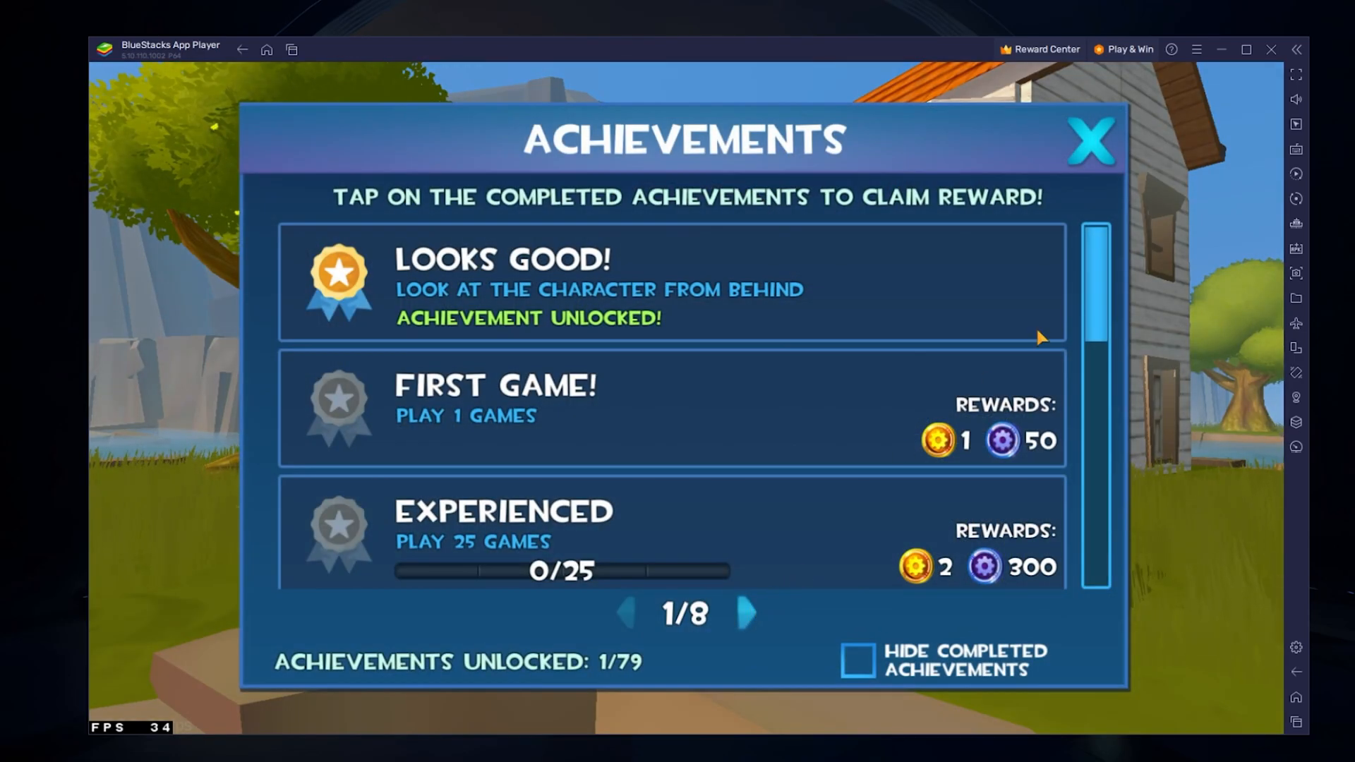
pyautogui.click(1092, 140)
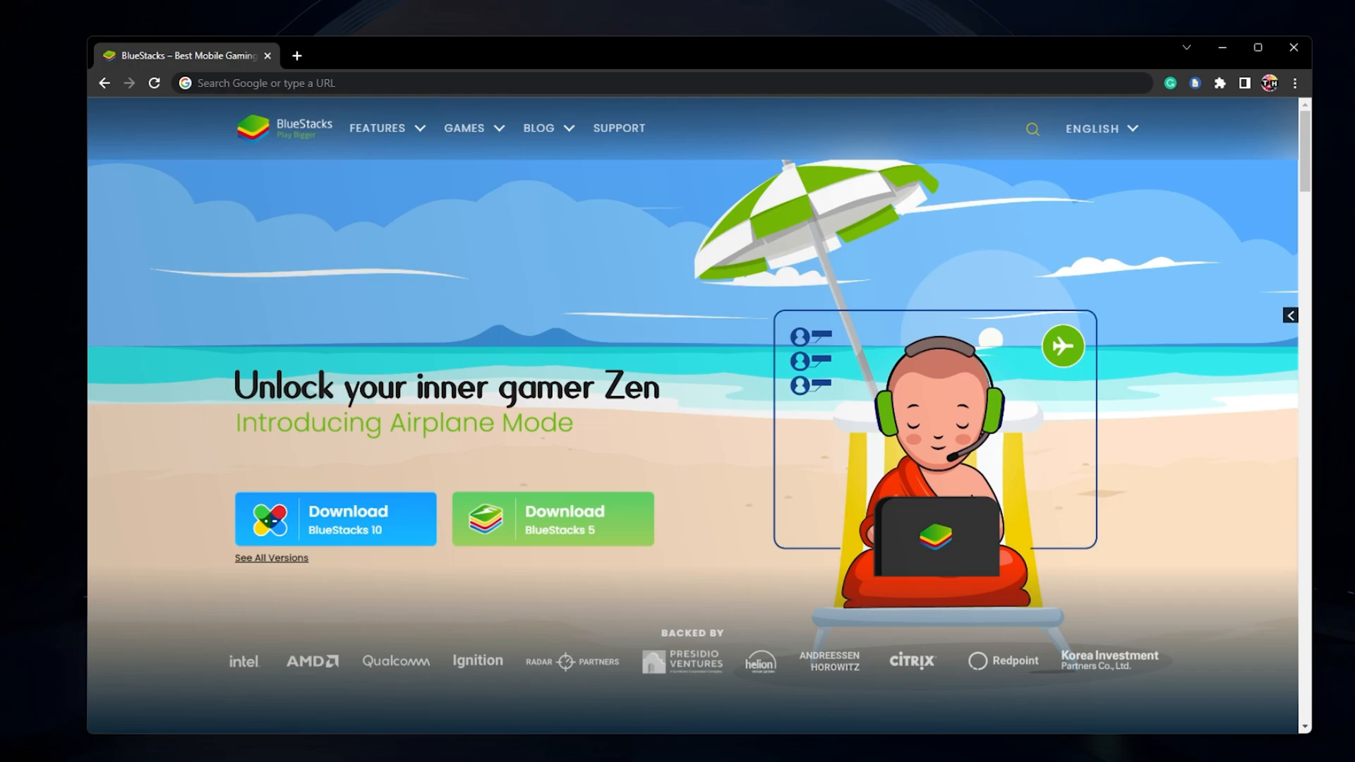
pyautogui.moveTo(527, 707)
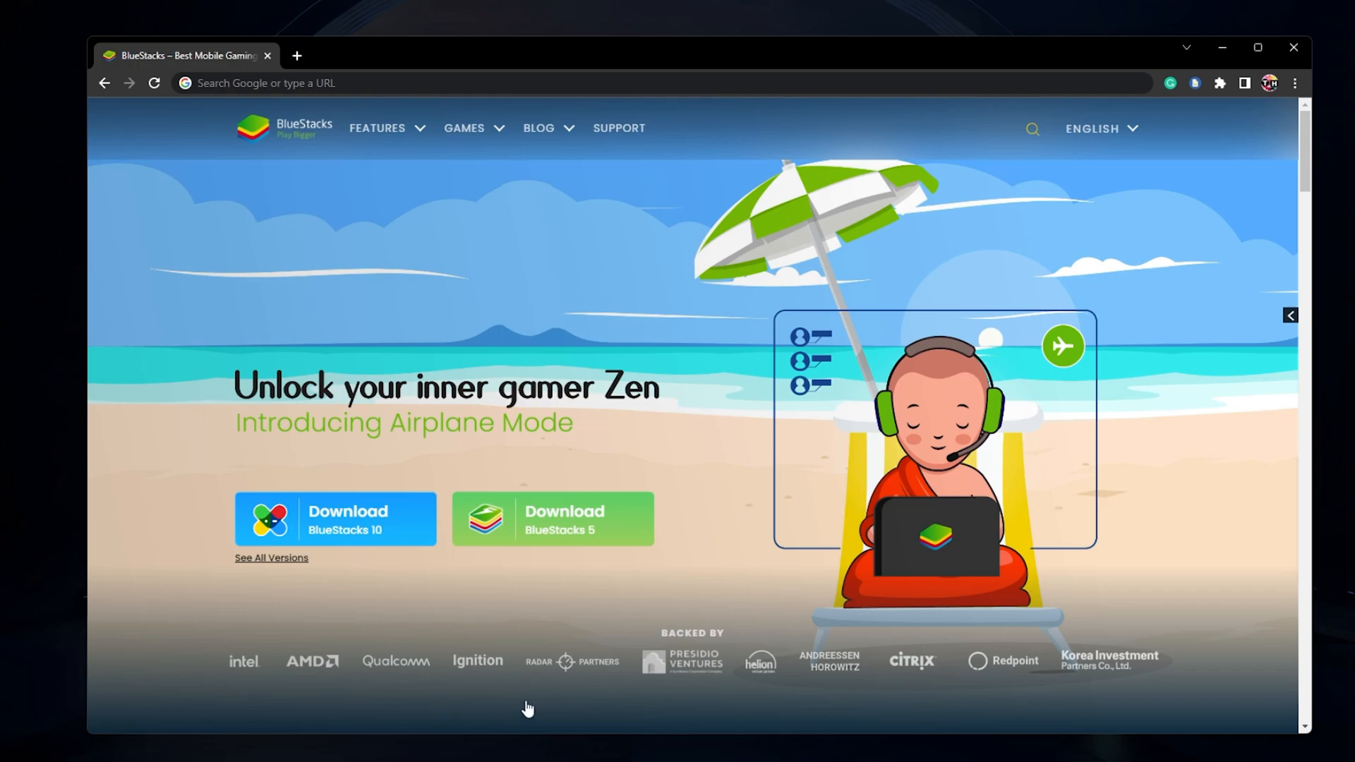
# Download the BlueStacks 5 installer from bluestacks.com and open it.
pyautogui.click(552, 520)
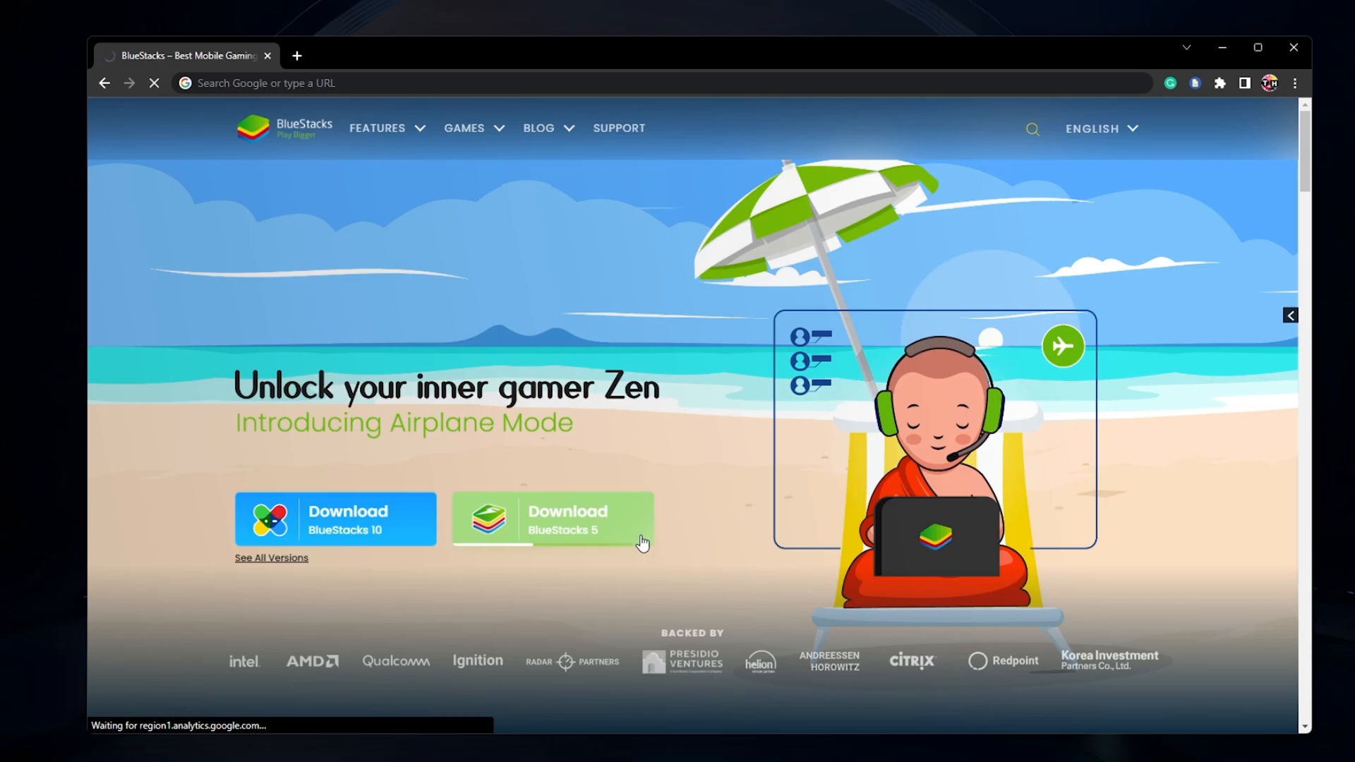
pyautogui.click(552, 520)
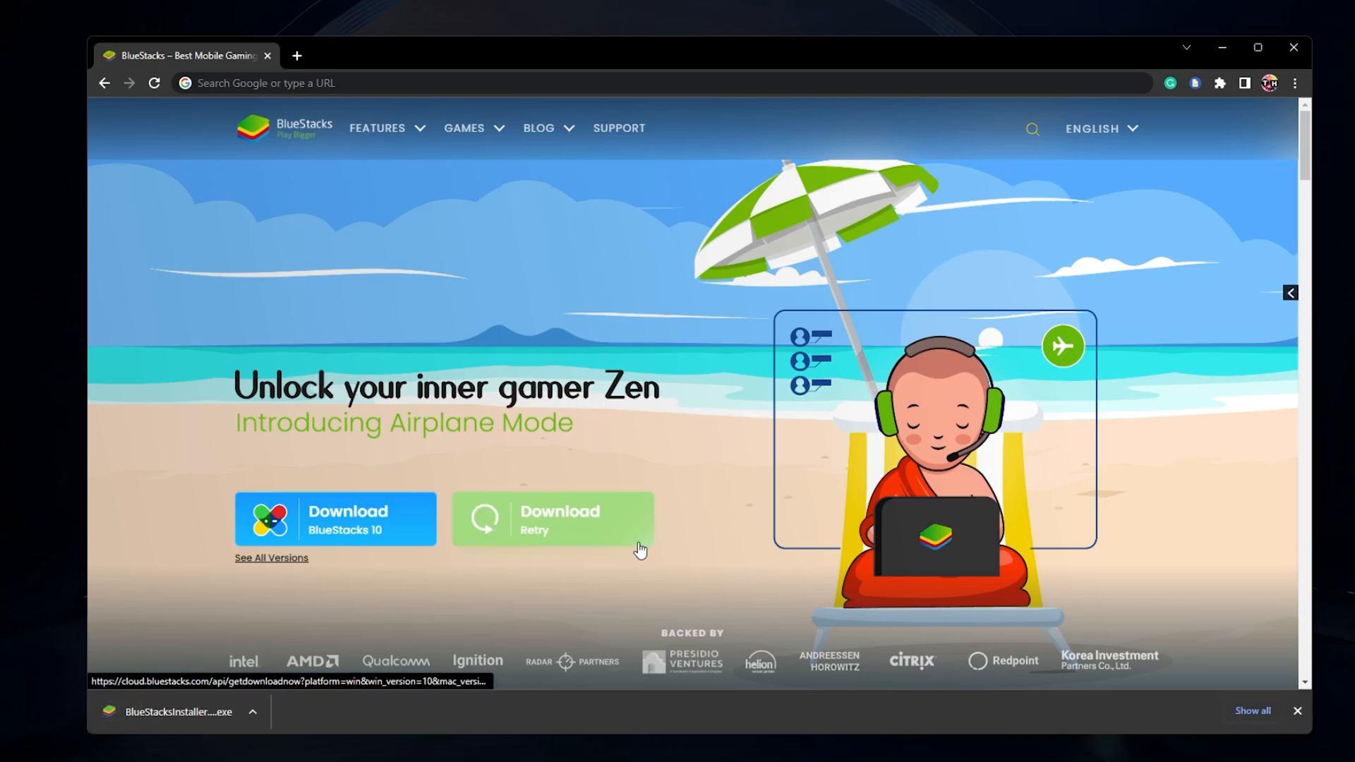
pyautogui.click(203, 712)
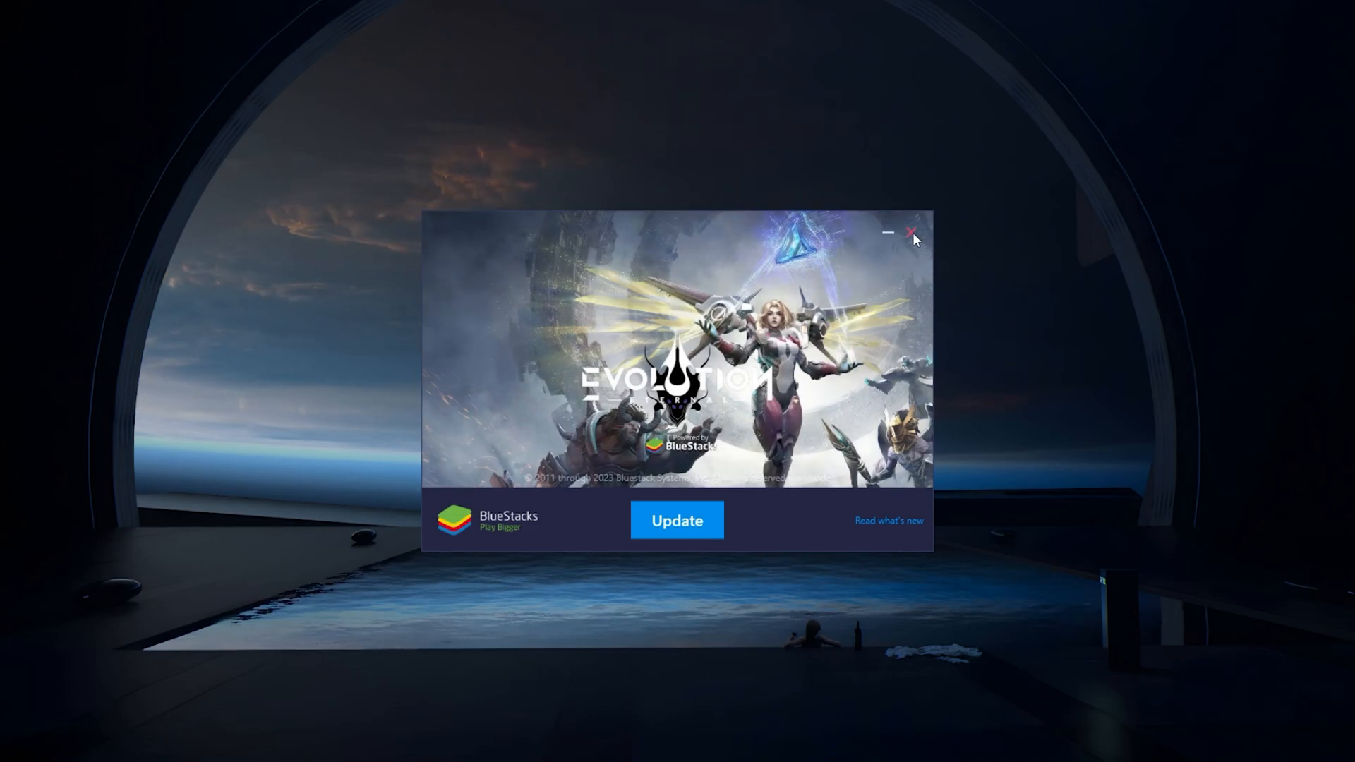
# Dismiss the update prompt, find 'rocket royale' in the Play Store and install it.
pyautogui.click(909, 234)
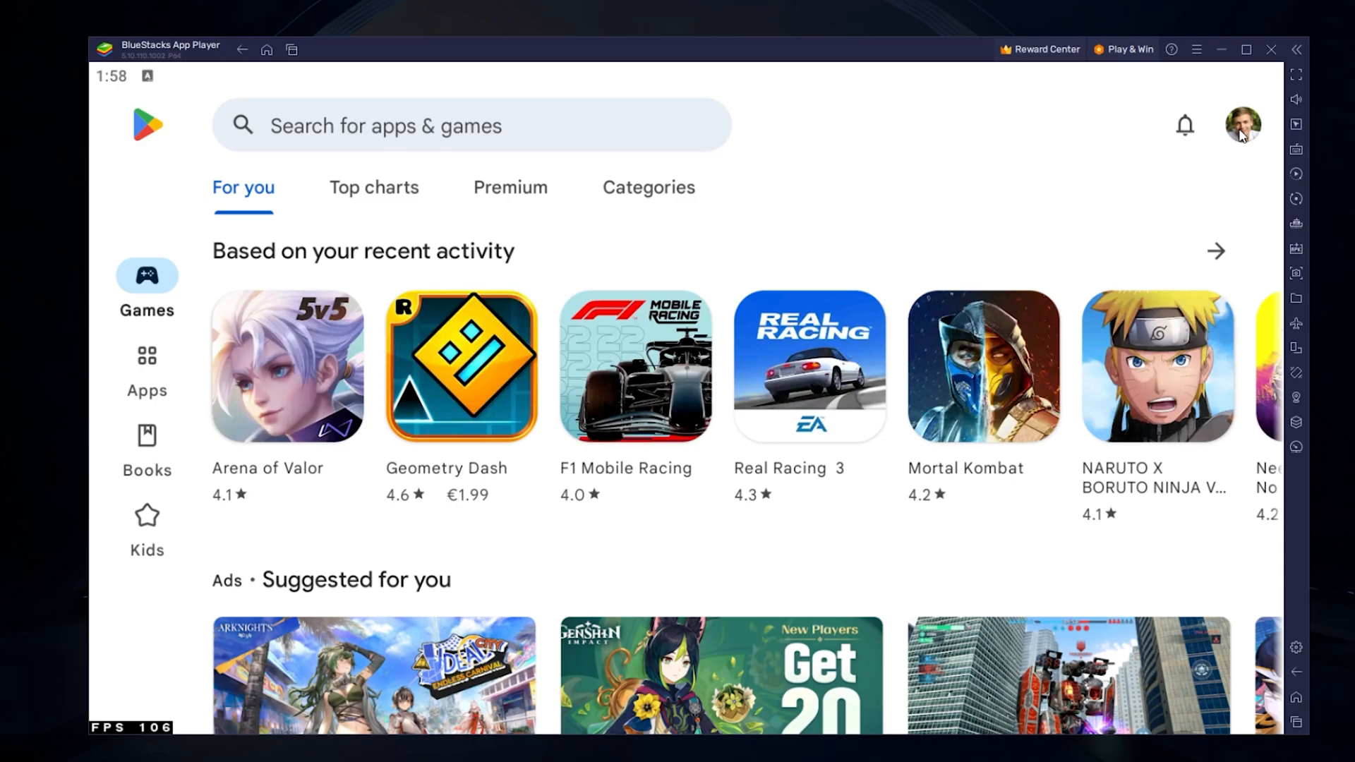
pyautogui.click(432, 125)
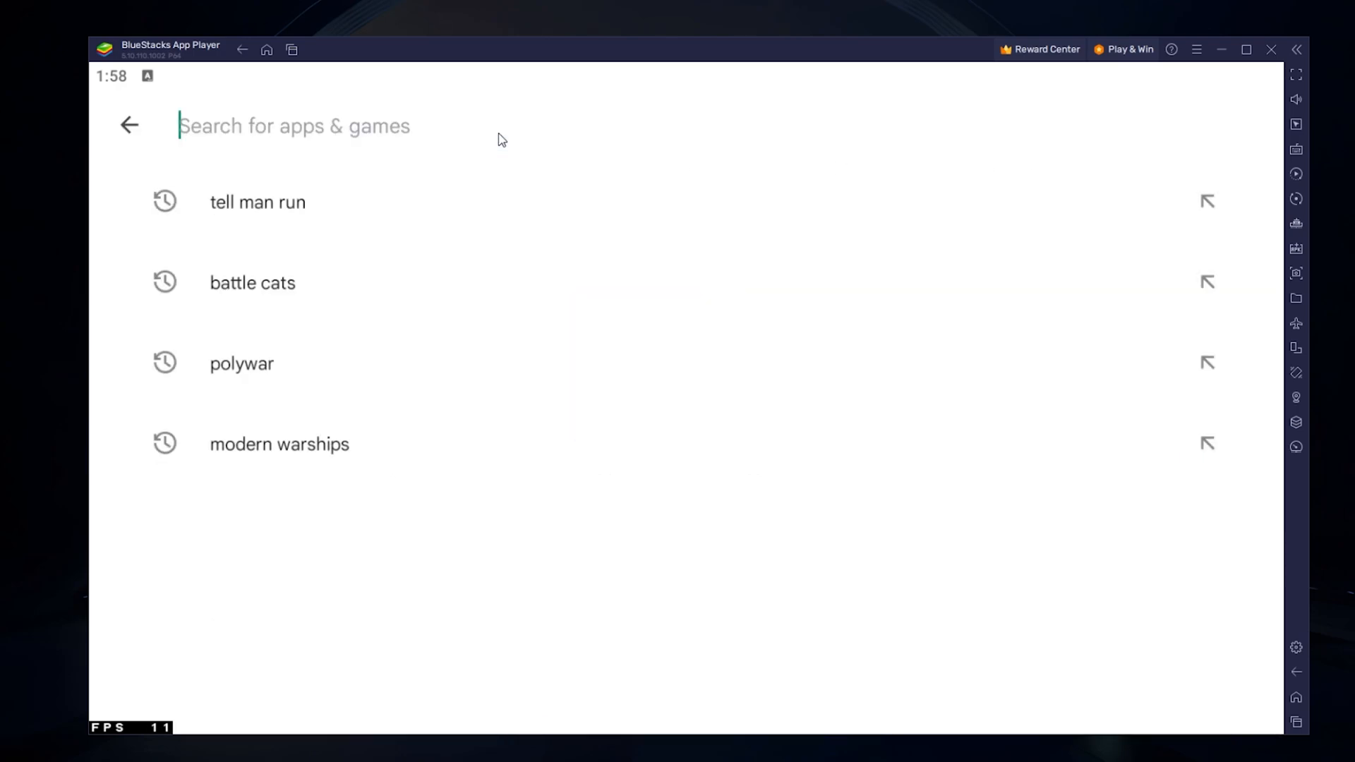
pyautogui.write('rocket royale')
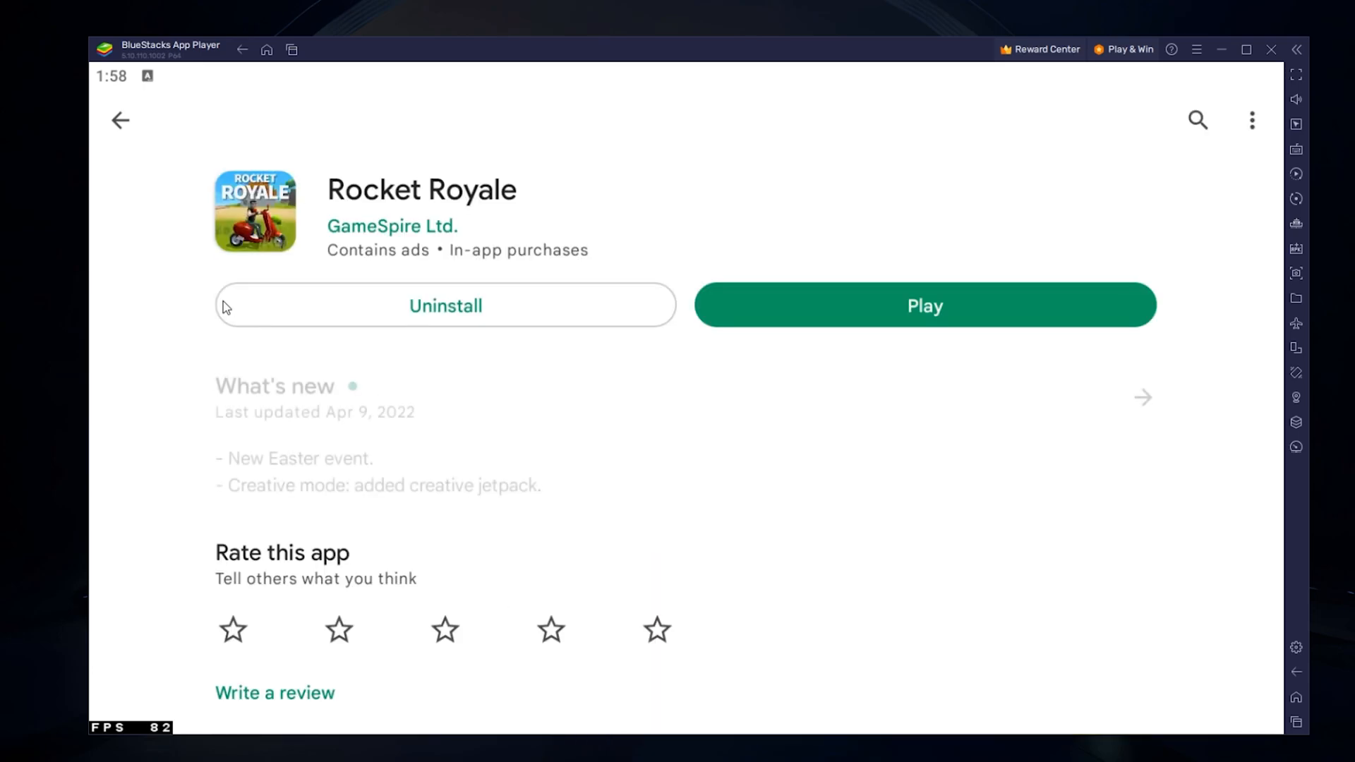
pyautogui.scroll(-3)
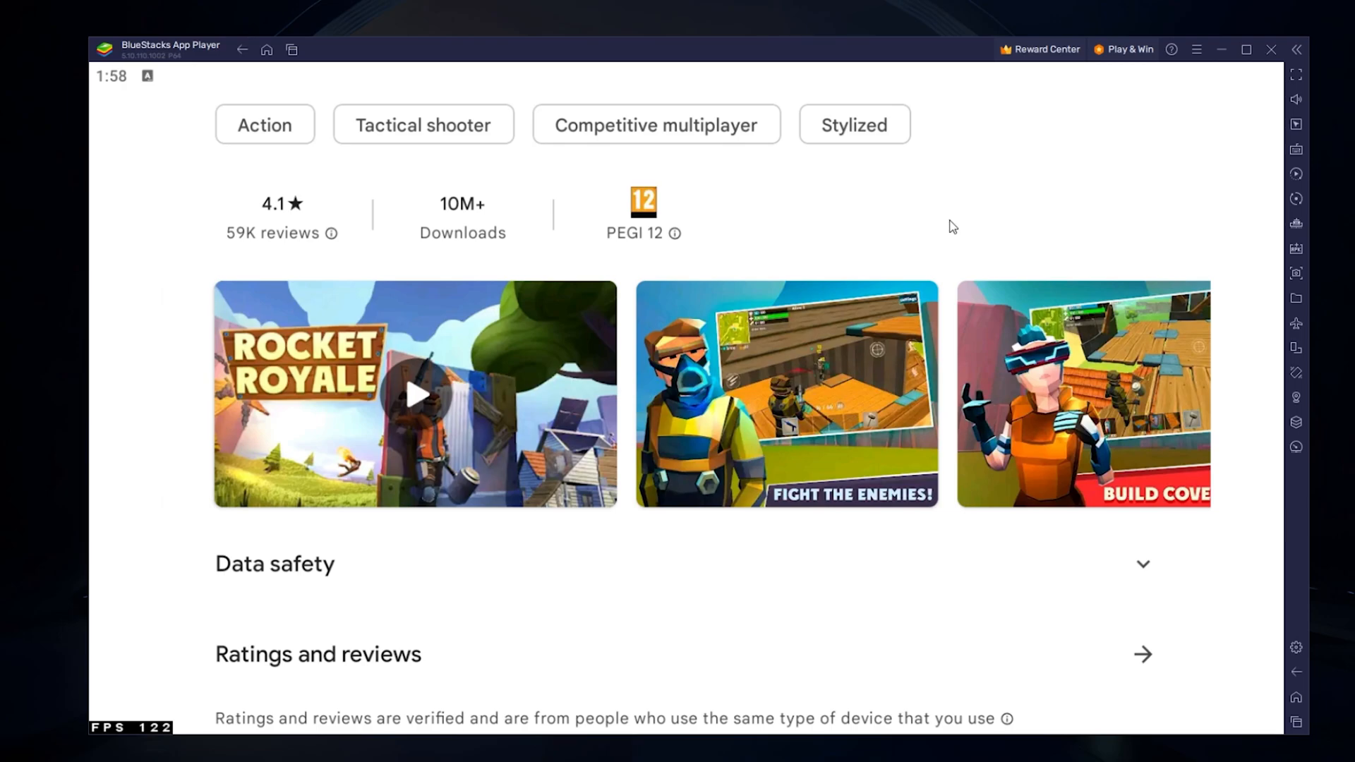
pyautogui.scroll(3)
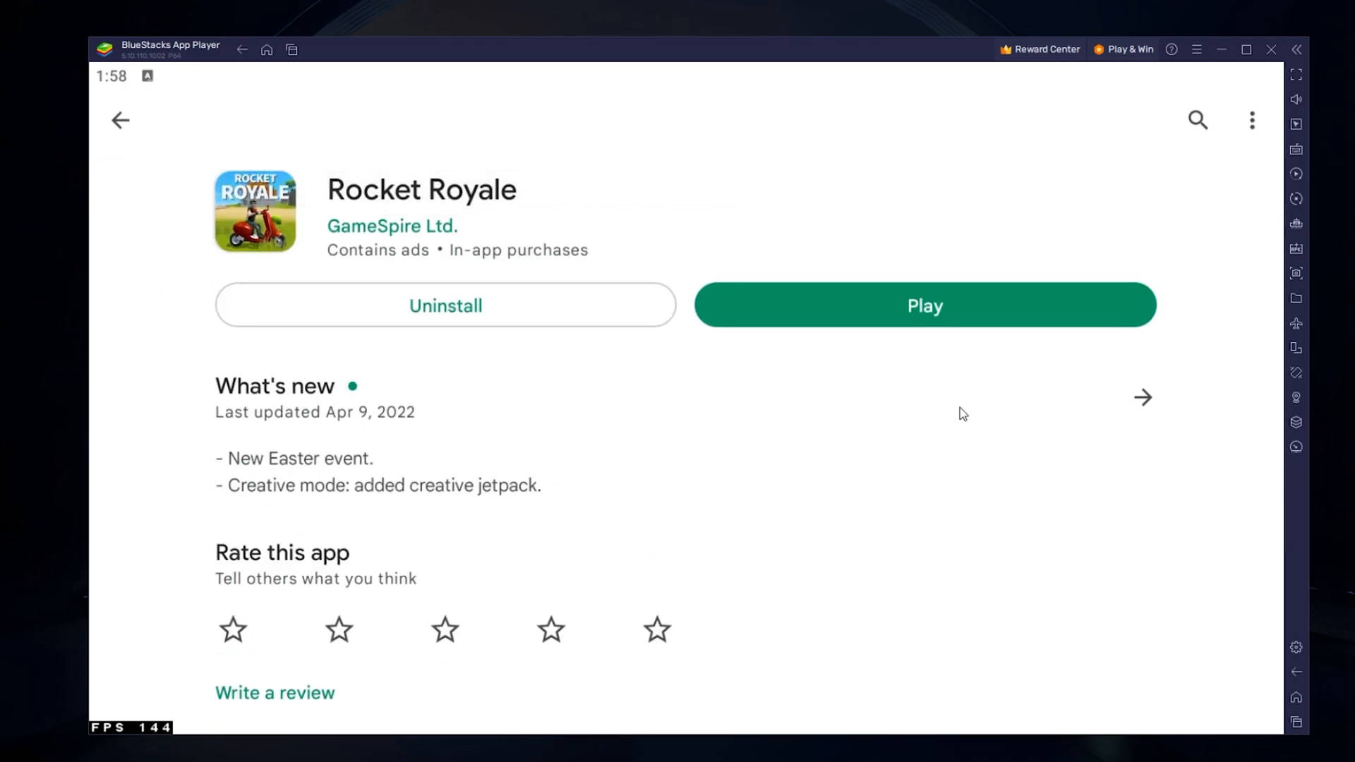
pyautogui.click(119, 120)
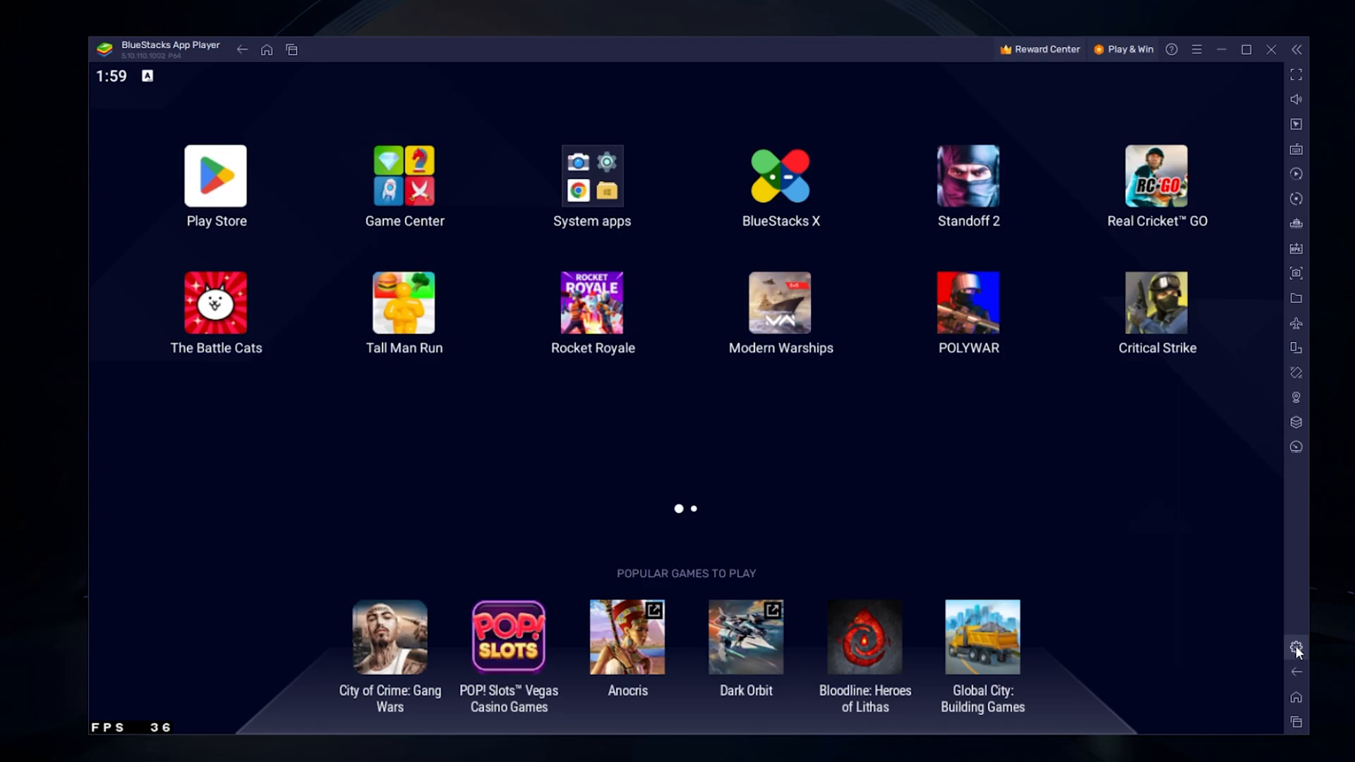
# Open BlueStacks Performance settings, keeping 4 CPU cores and High (4 GB) memory.
pyautogui.click(1295, 649)
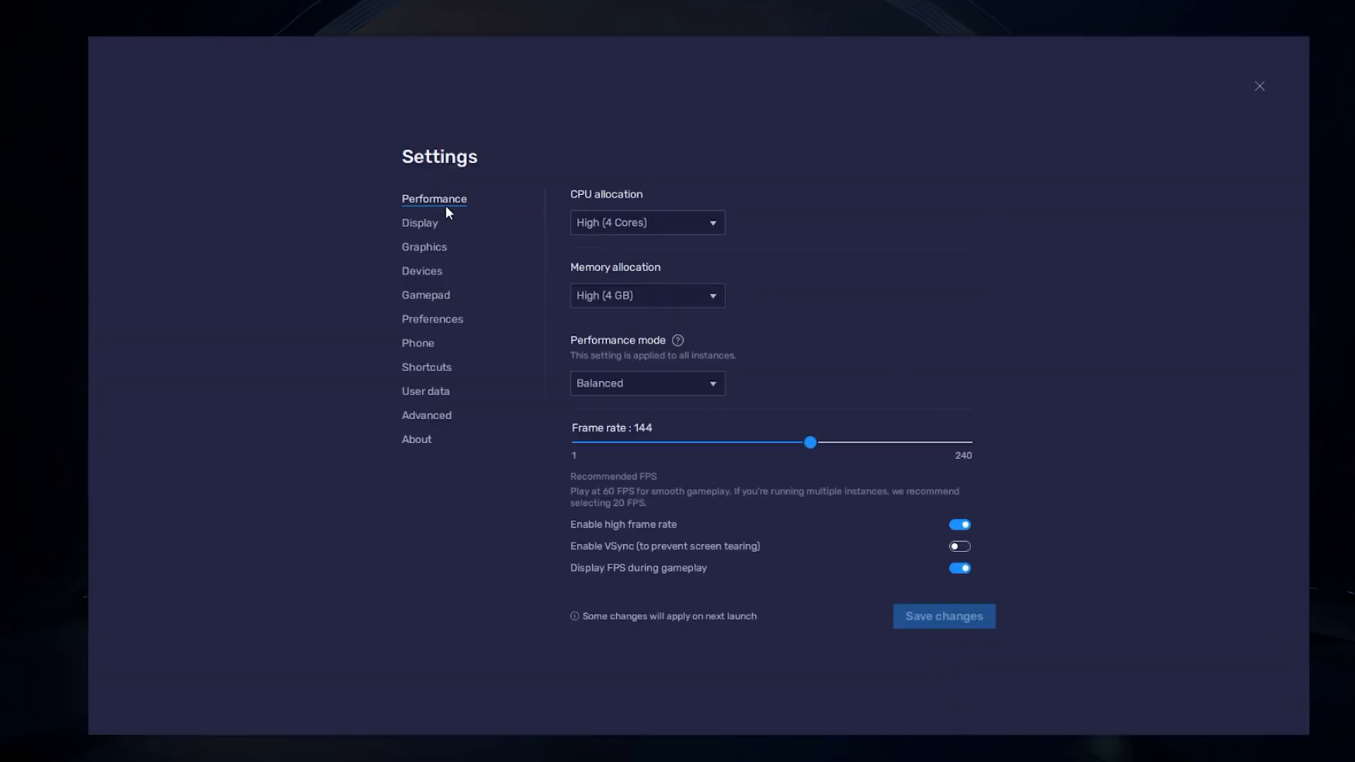
pyautogui.click(647, 223)
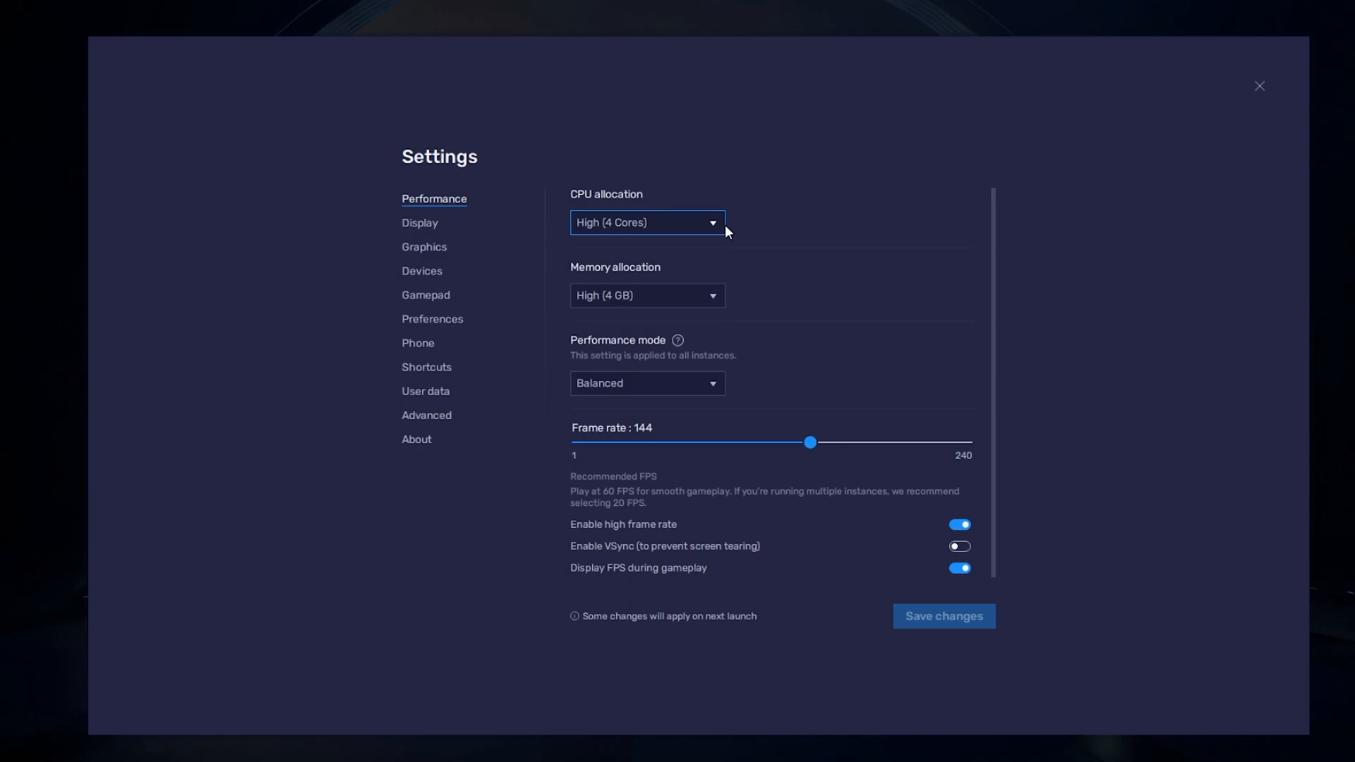
pyautogui.click(647, 223)
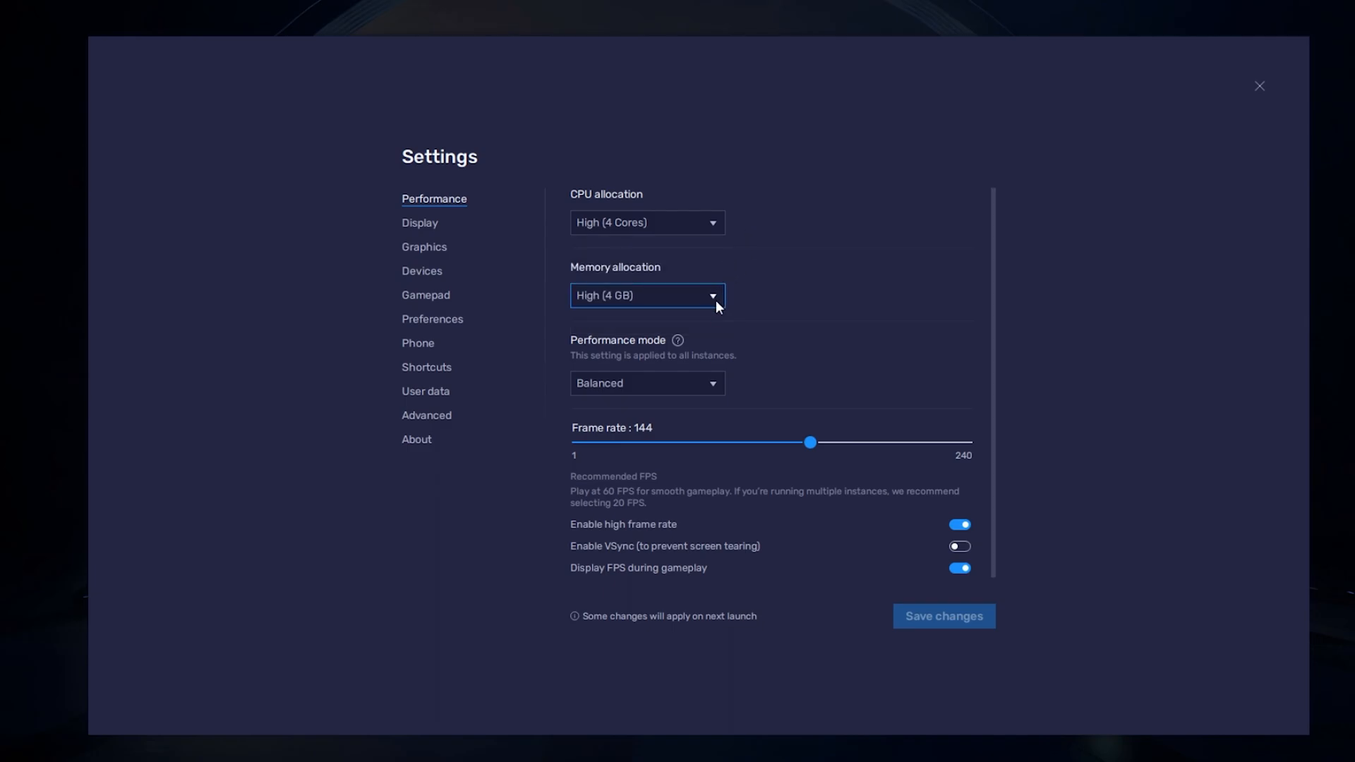
pyautogui.click(647, 295)
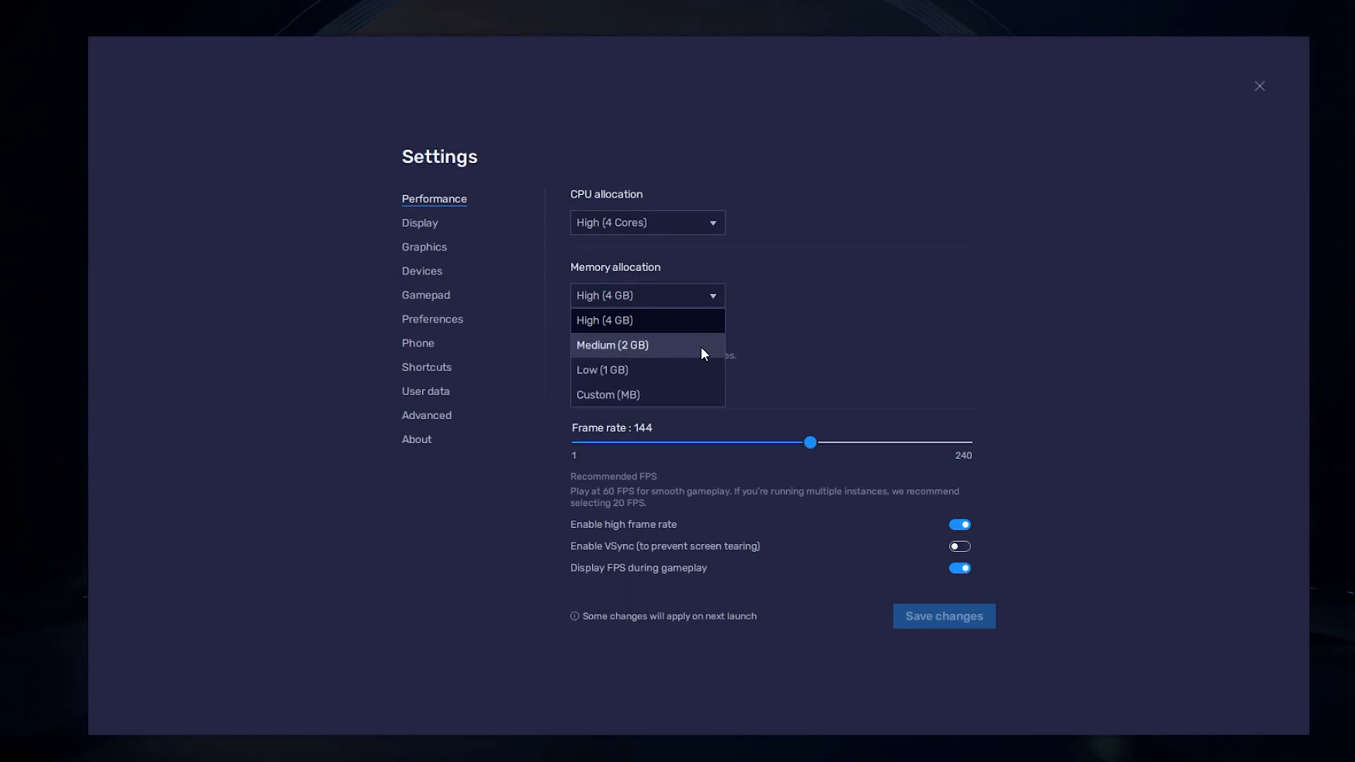
pyautogui.click(604, 320)
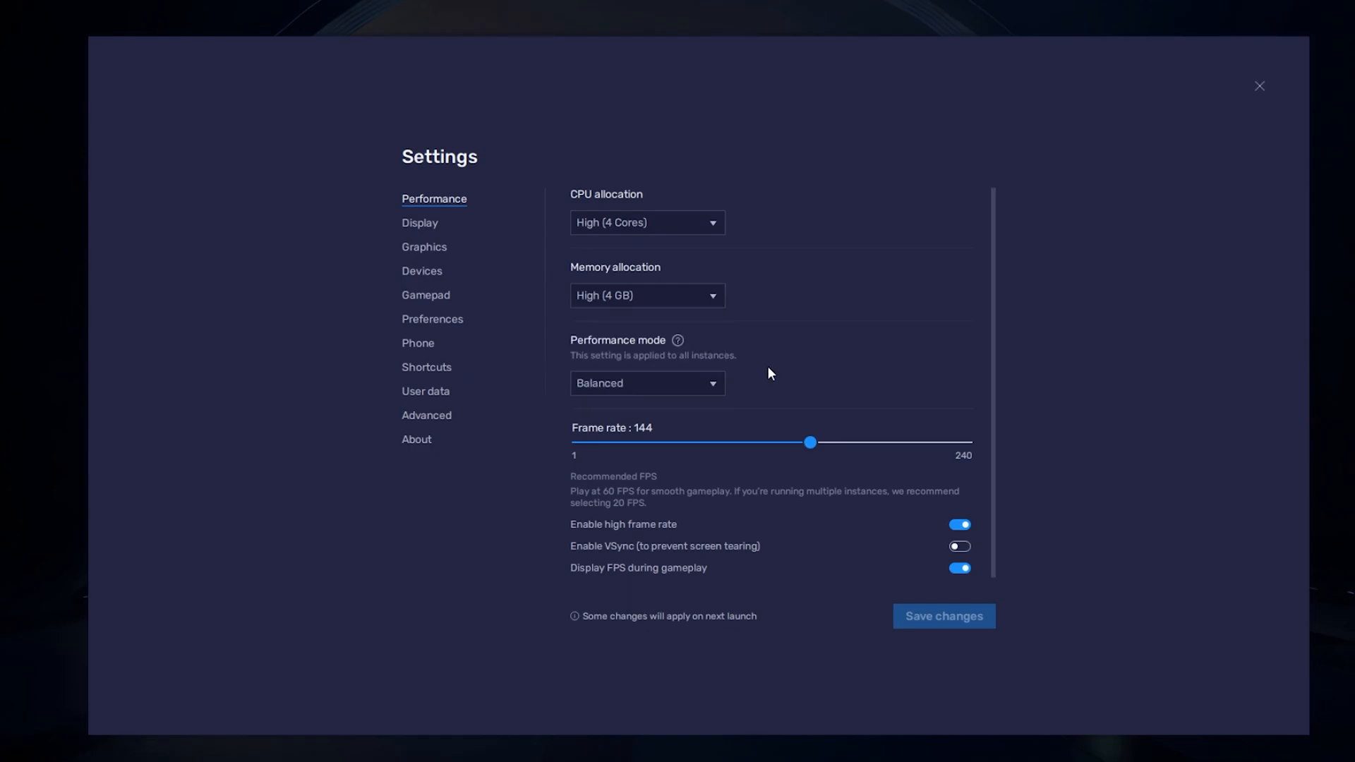
# Keep Balanced performance mode and return the frame rate slider to 144 FPS.
pyautogui.click(646, 383)
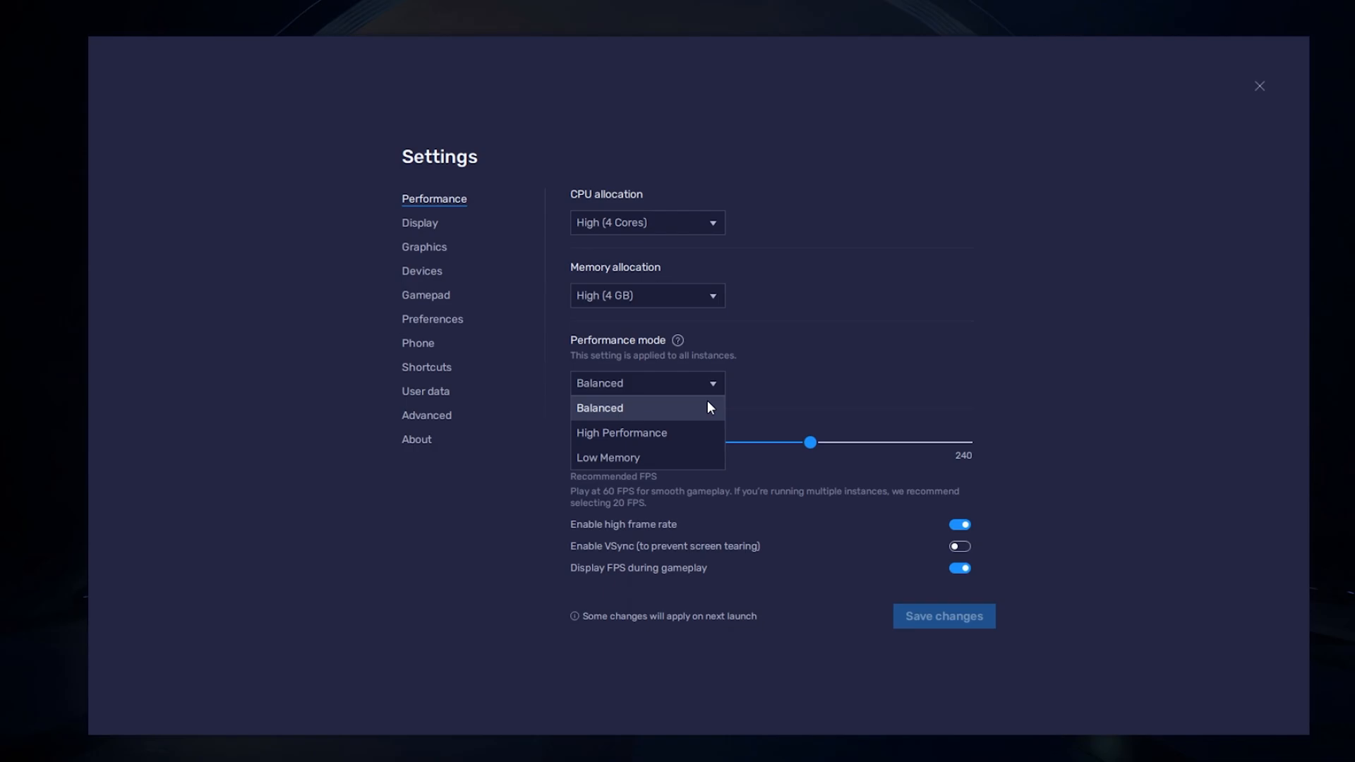
pyautogui.click(599, 407)
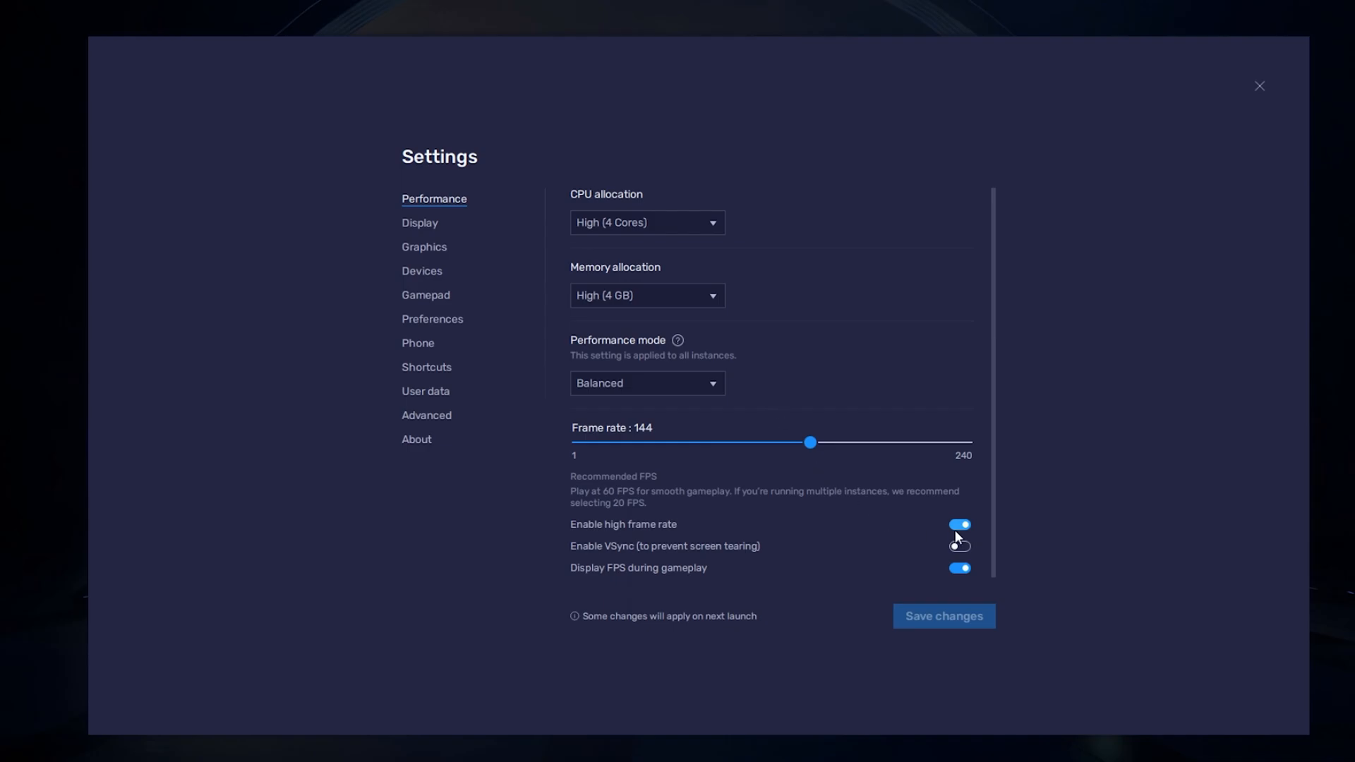
pyautogui.moveTo(809, 442); pyautogui.dragTo(673, 442)
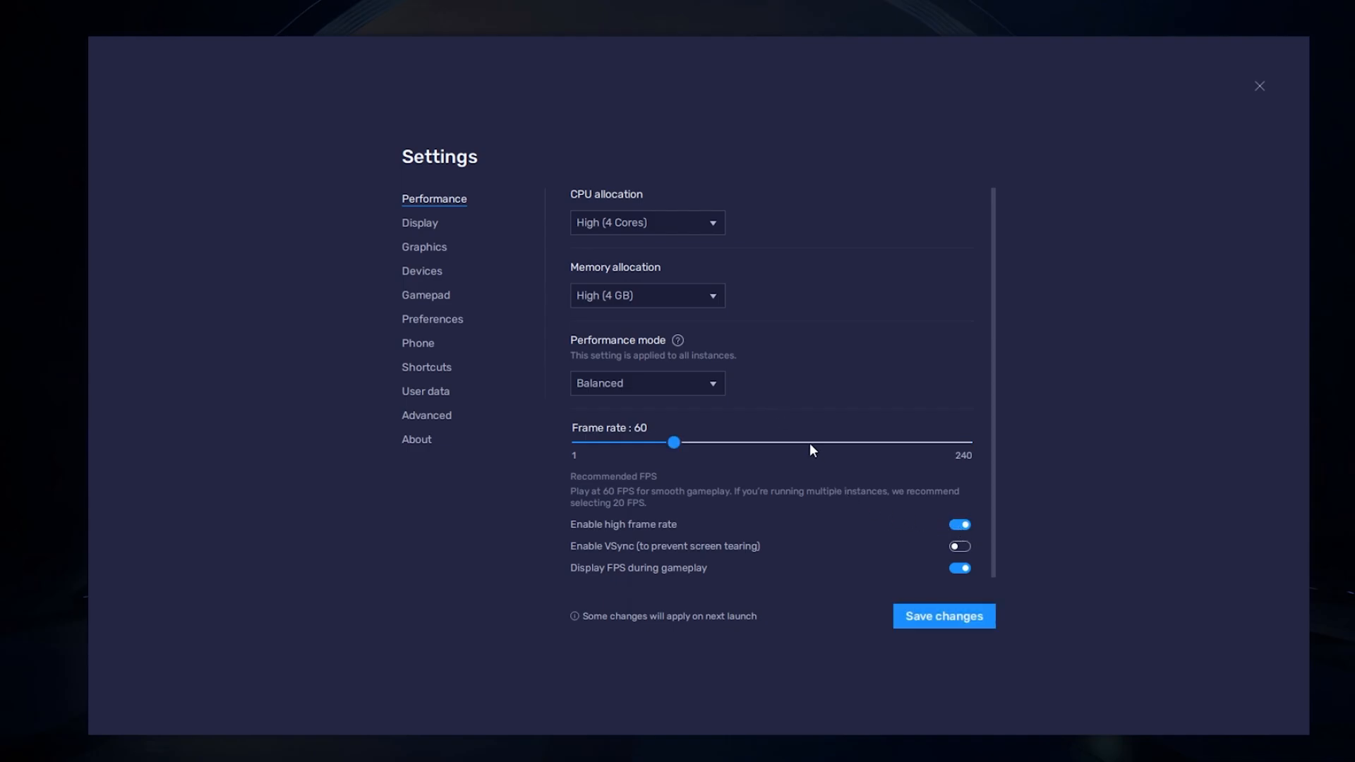
pyautogui.moveTo(673, 442); pyautogui.dragTo(809, 443)
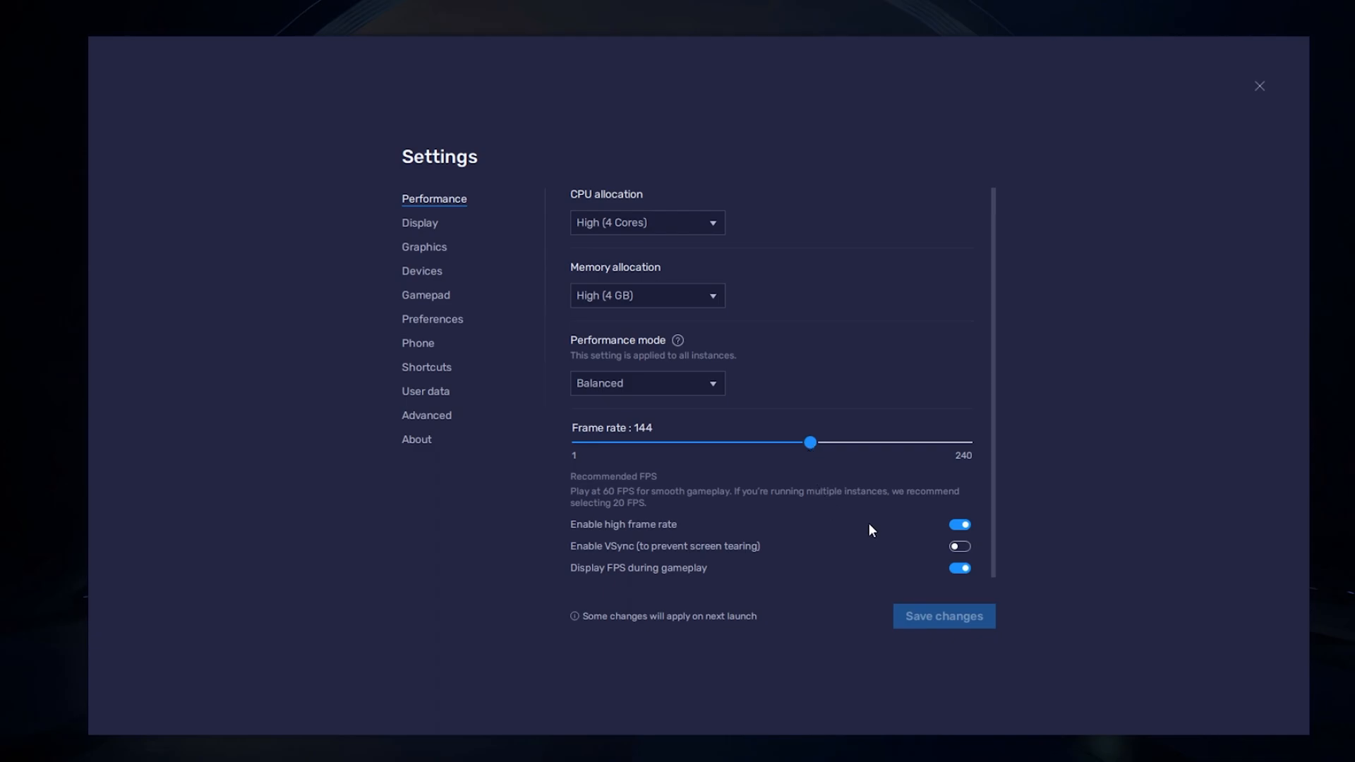
pyautogui.moveTo(570, 502)
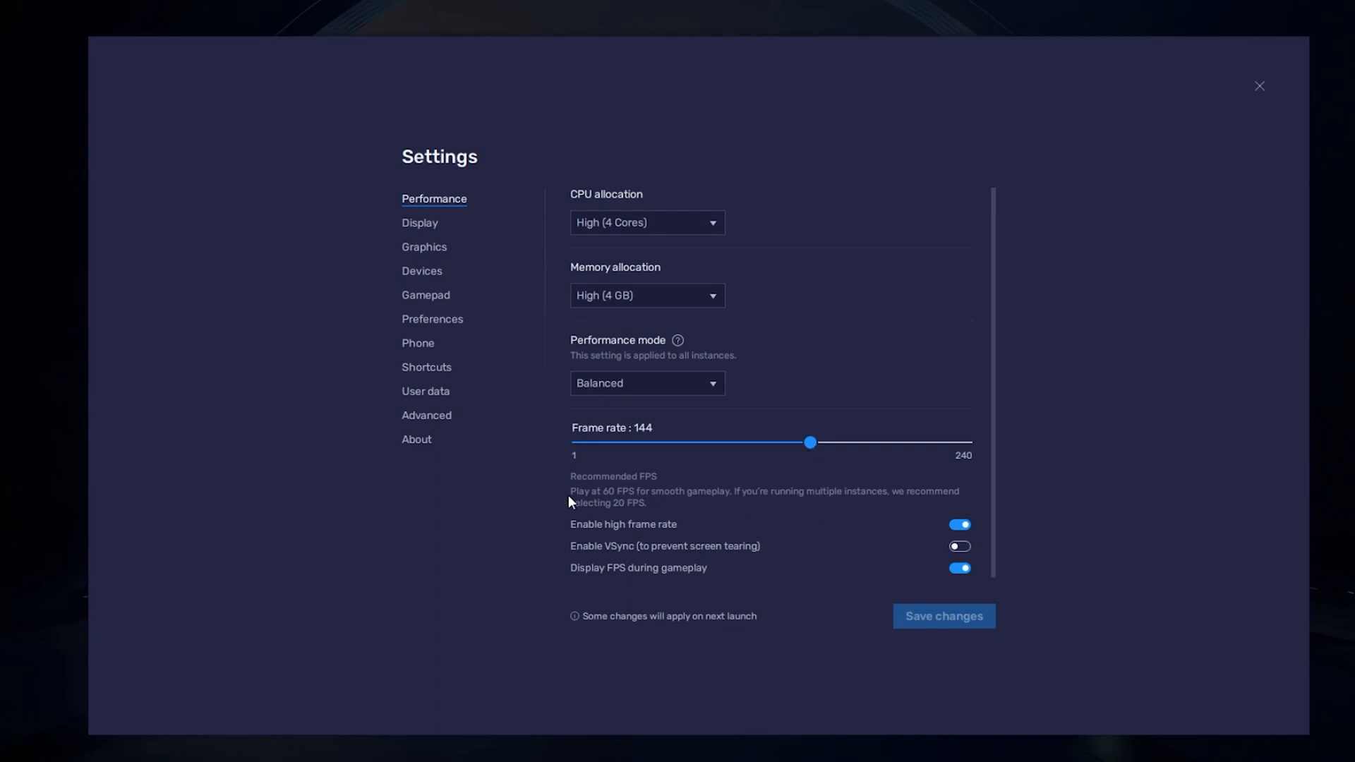
# Set the monitor refresh rate to 119.97 Hz in Windows advanced display settings.
pyautogui.rightClick(69, 459)
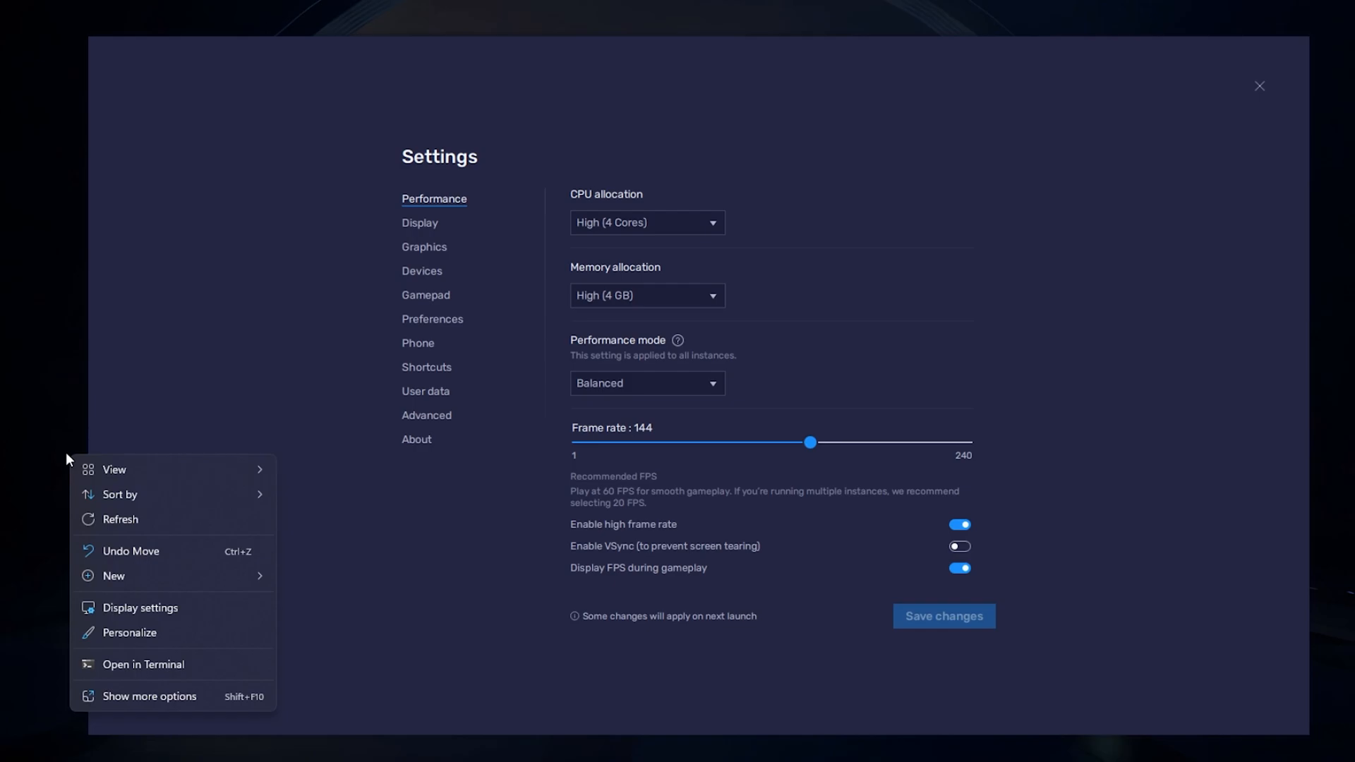
pyautogui.click(140, 607)
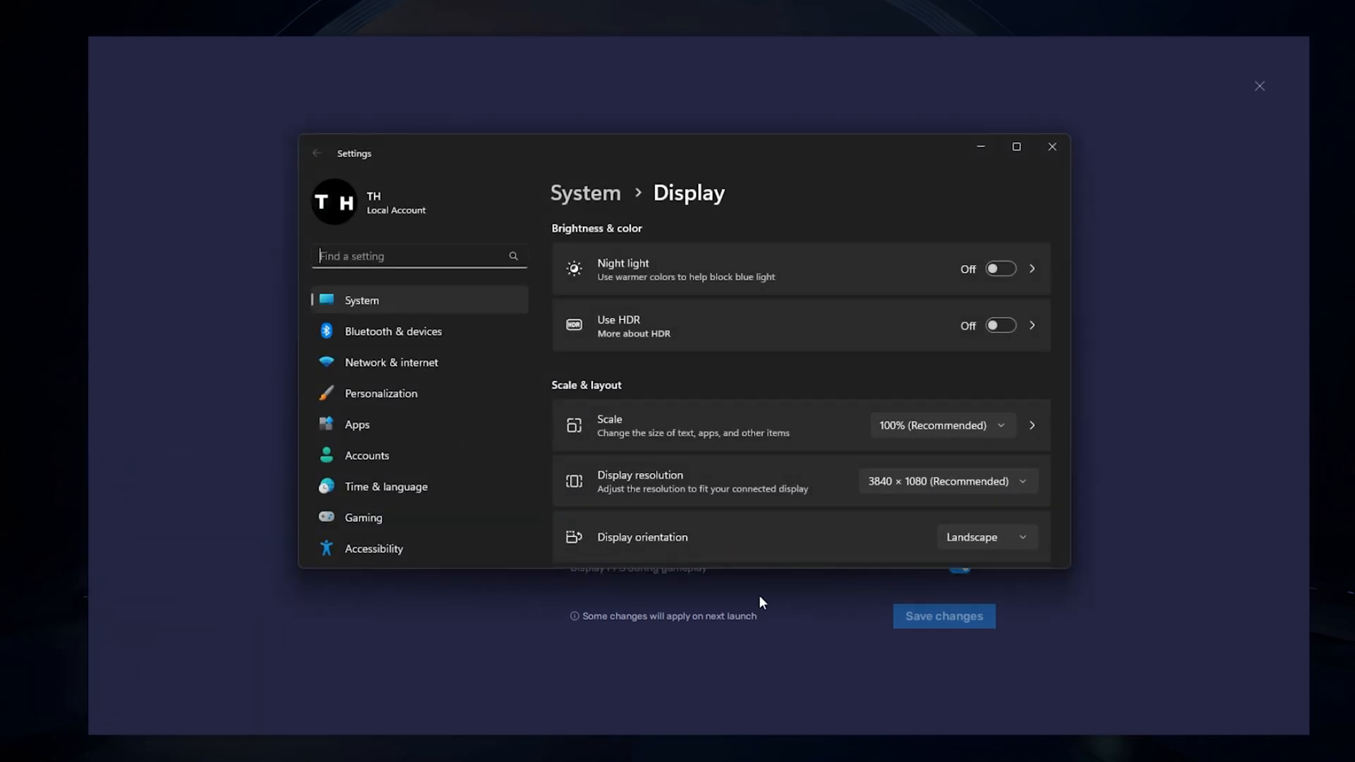
pyautogui.scroll(-3)
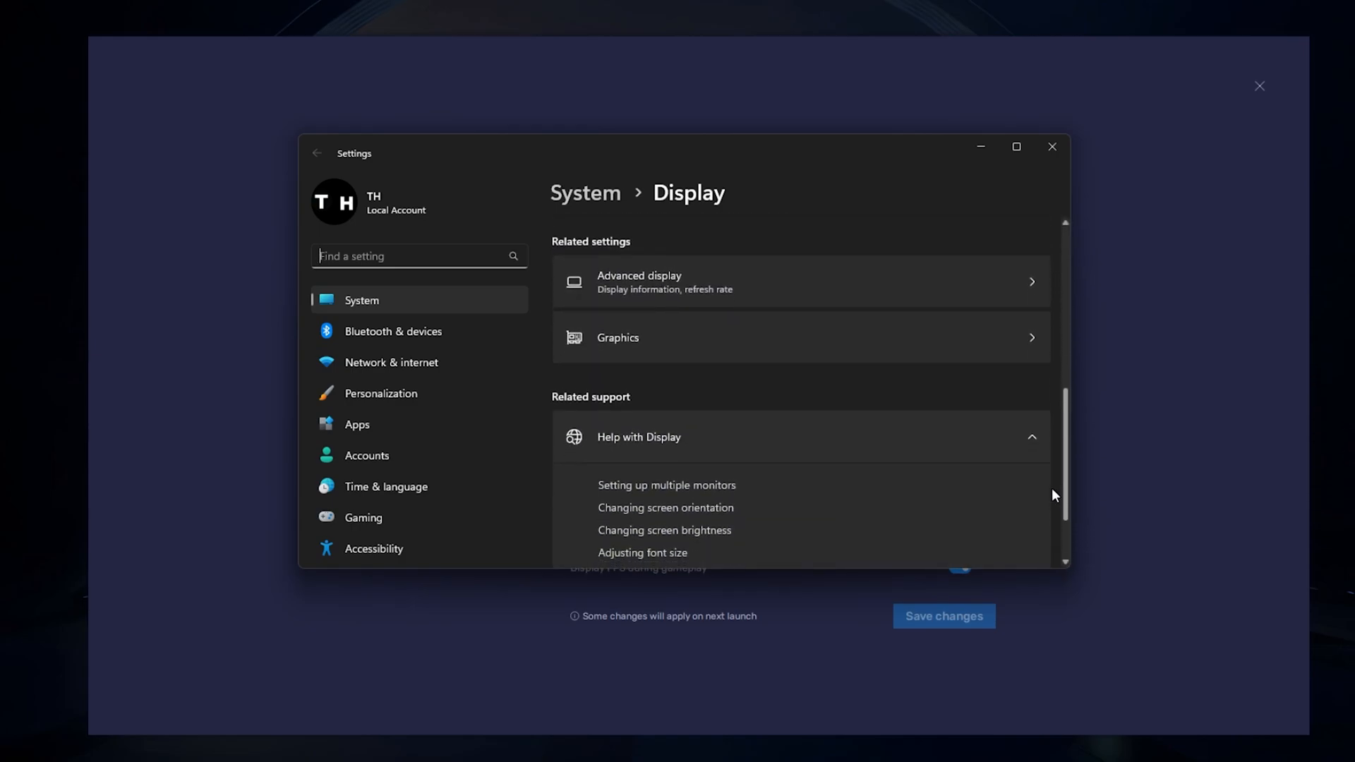
pyautogui.moveTo(1040, 486)
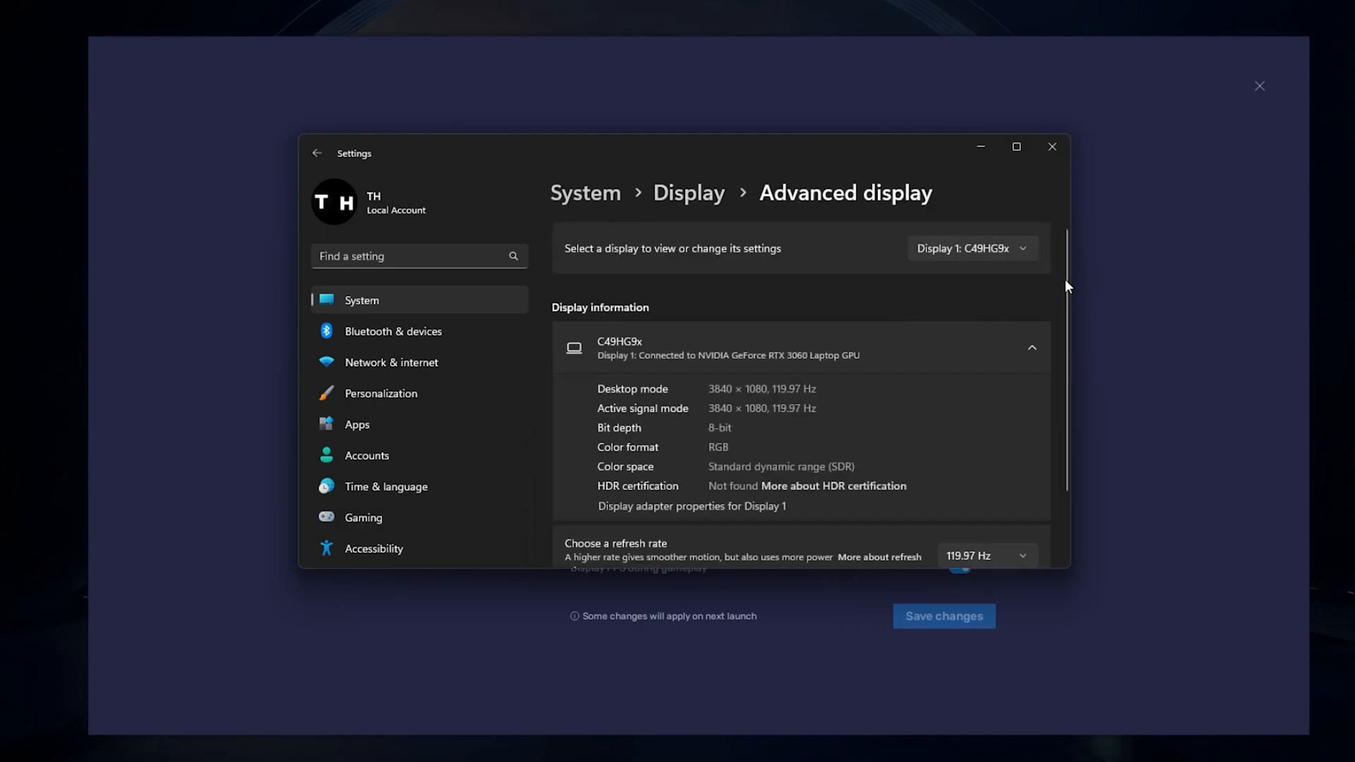
pyautogui.scroll(-3)
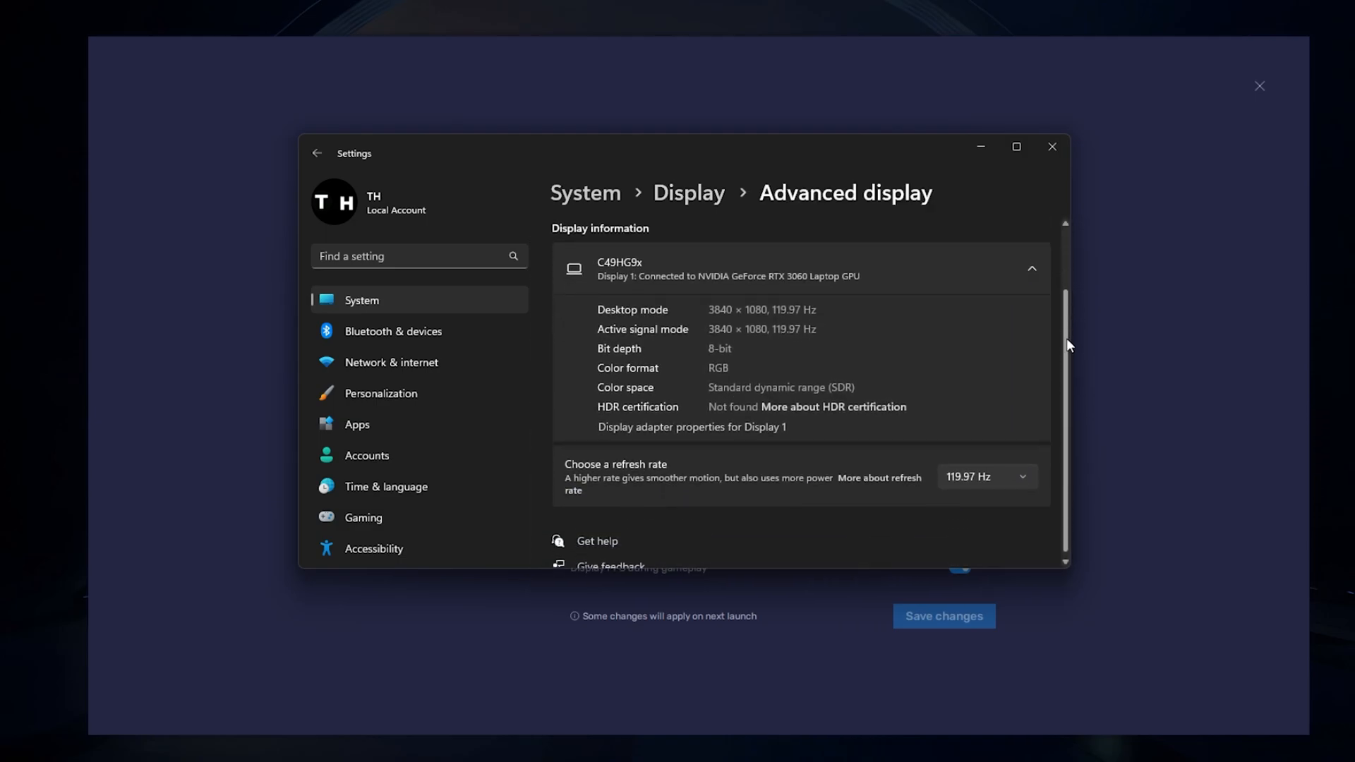
pyautogui.click(986, 476)
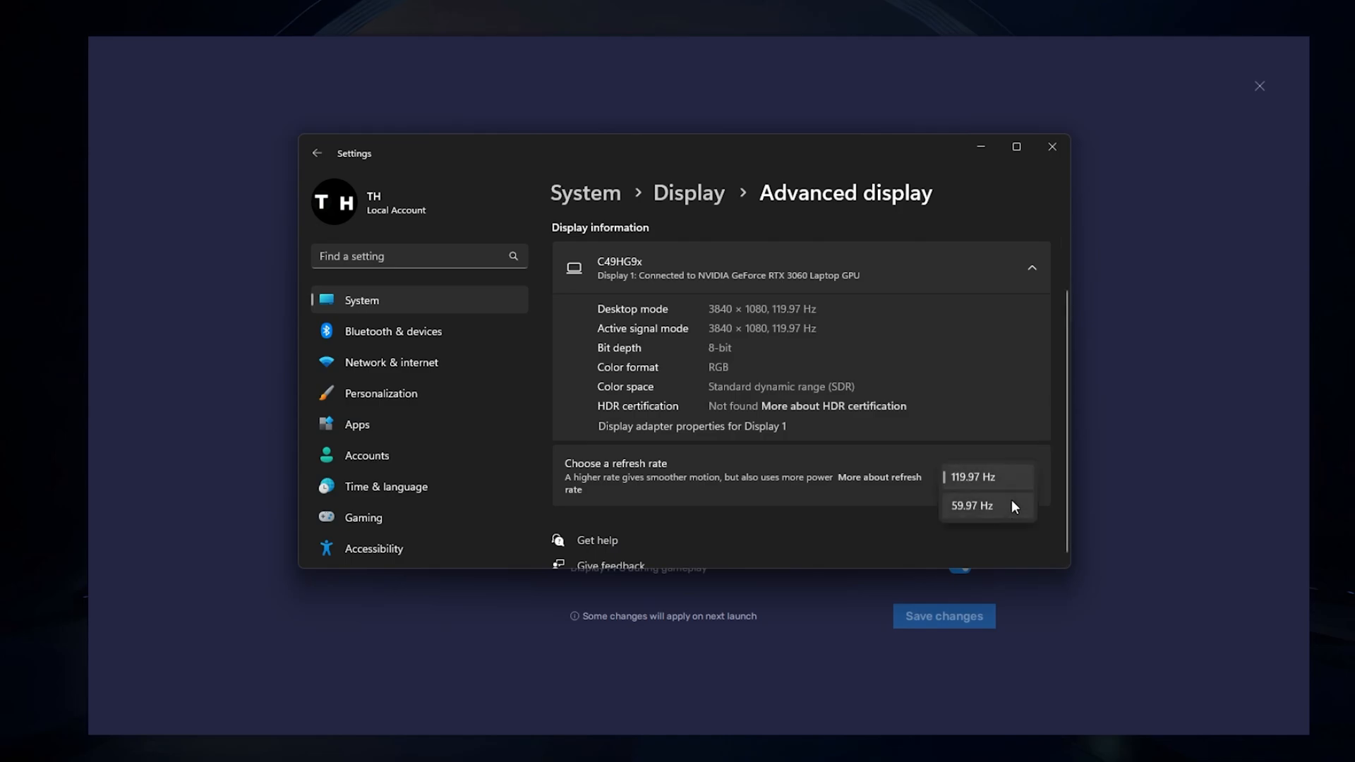
pyautogui.click(982, 476)
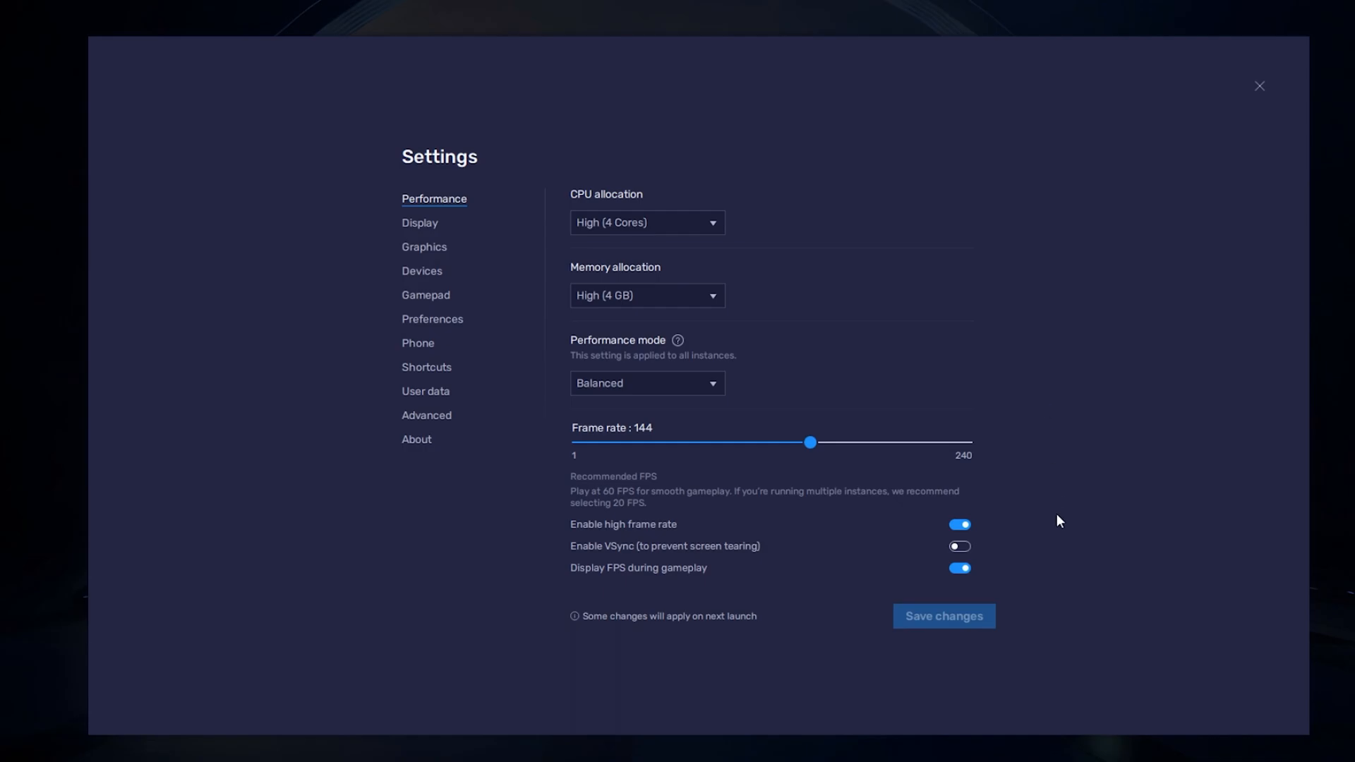
# Keep the FPS counter on, try 2560 x 1440, revert to 1600 x 900, and close settings.
pyautogui.click(959, 567)
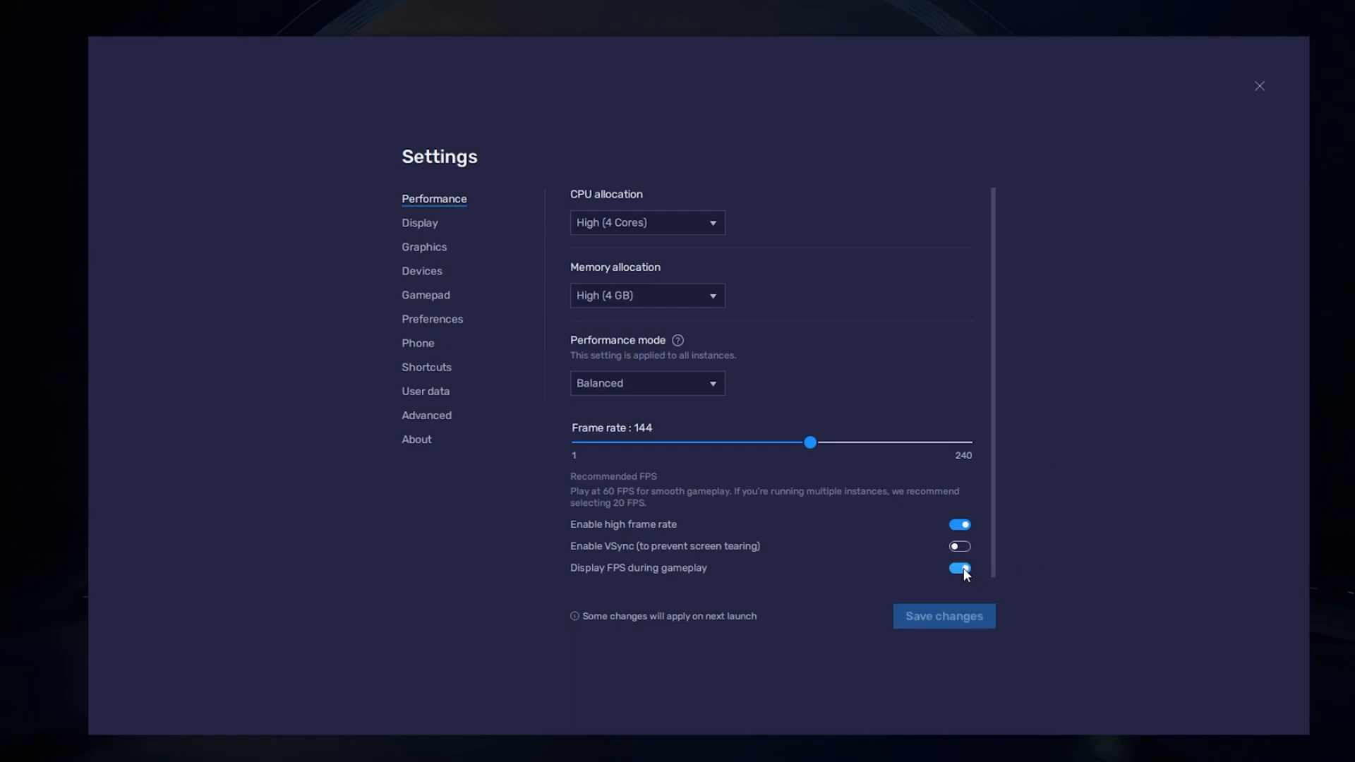
pyautogui.click(420, 223)
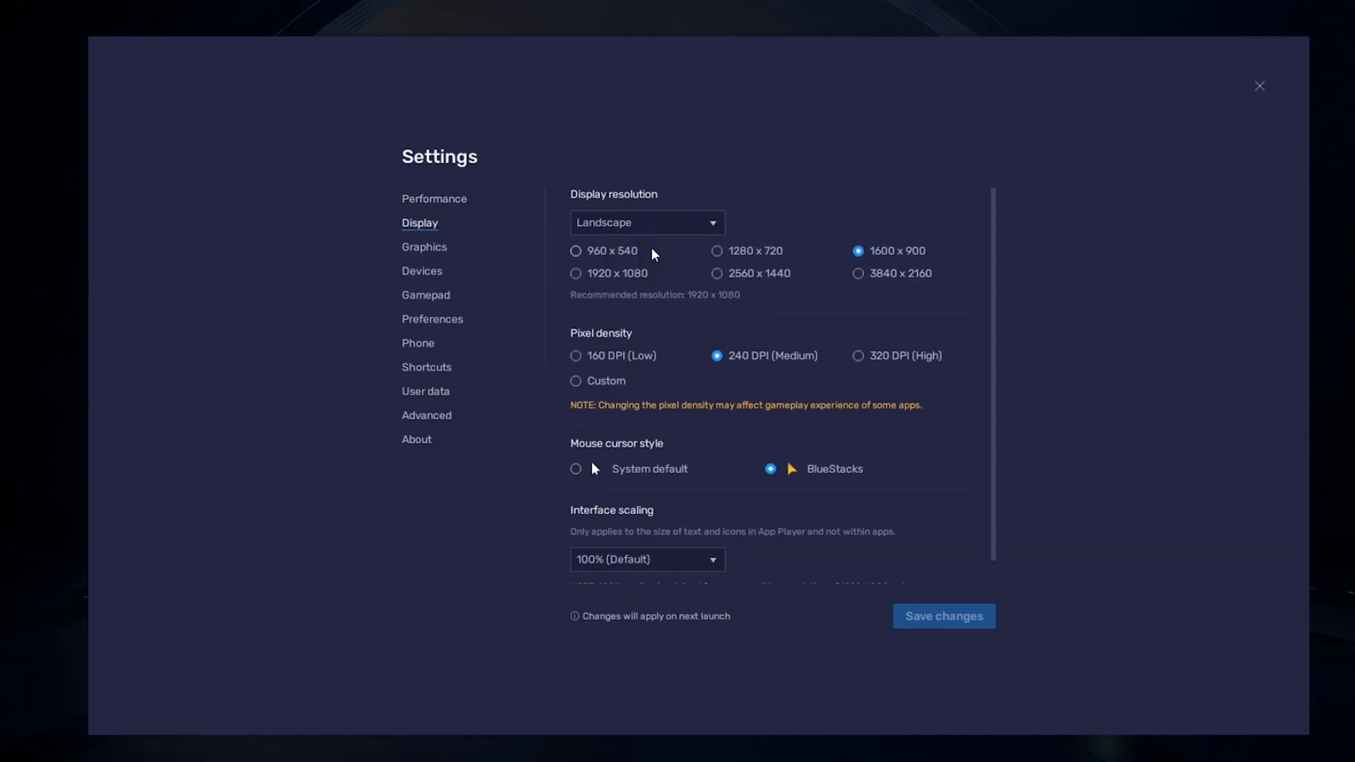
pyautogui.click(716, 274)
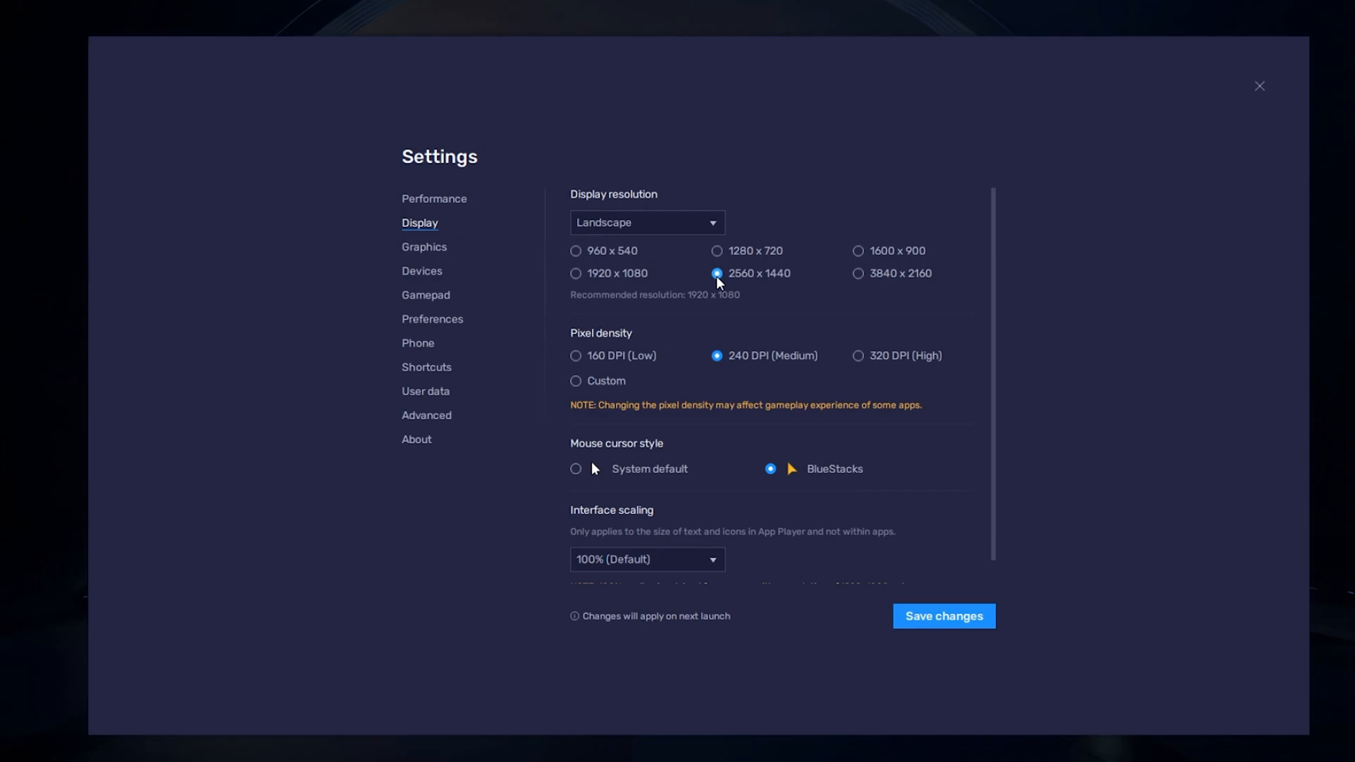
pyautogui.click(856, 251)
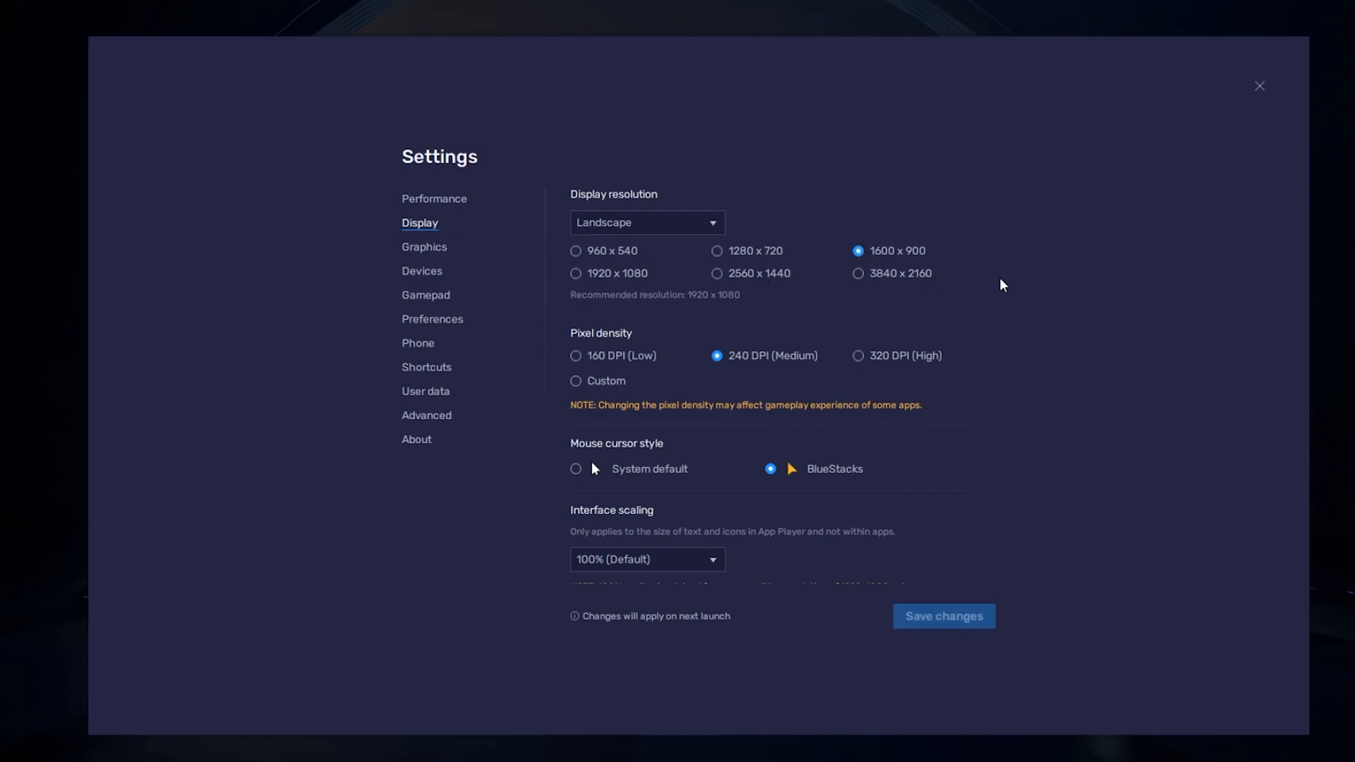
pyautogui.moveTo(1187, 595)
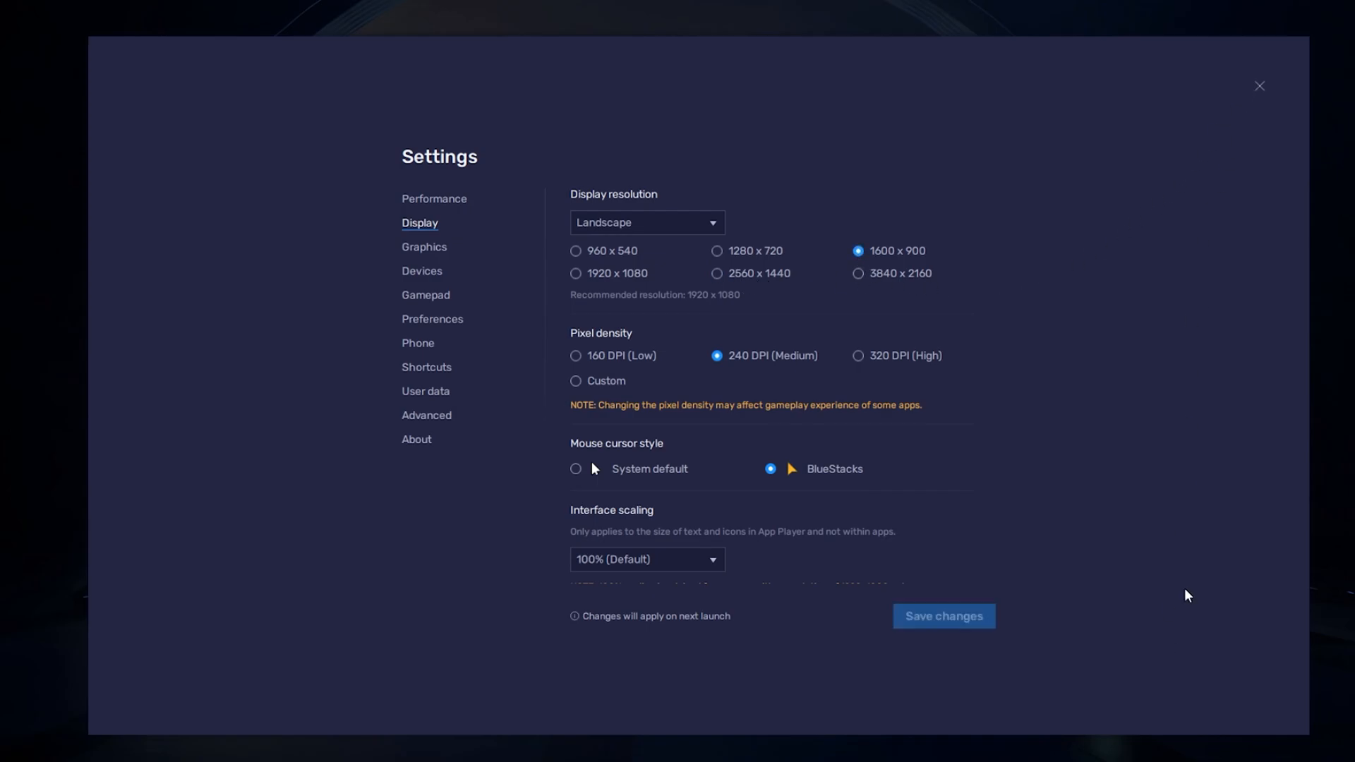
pyautogui.click(1259, 86)
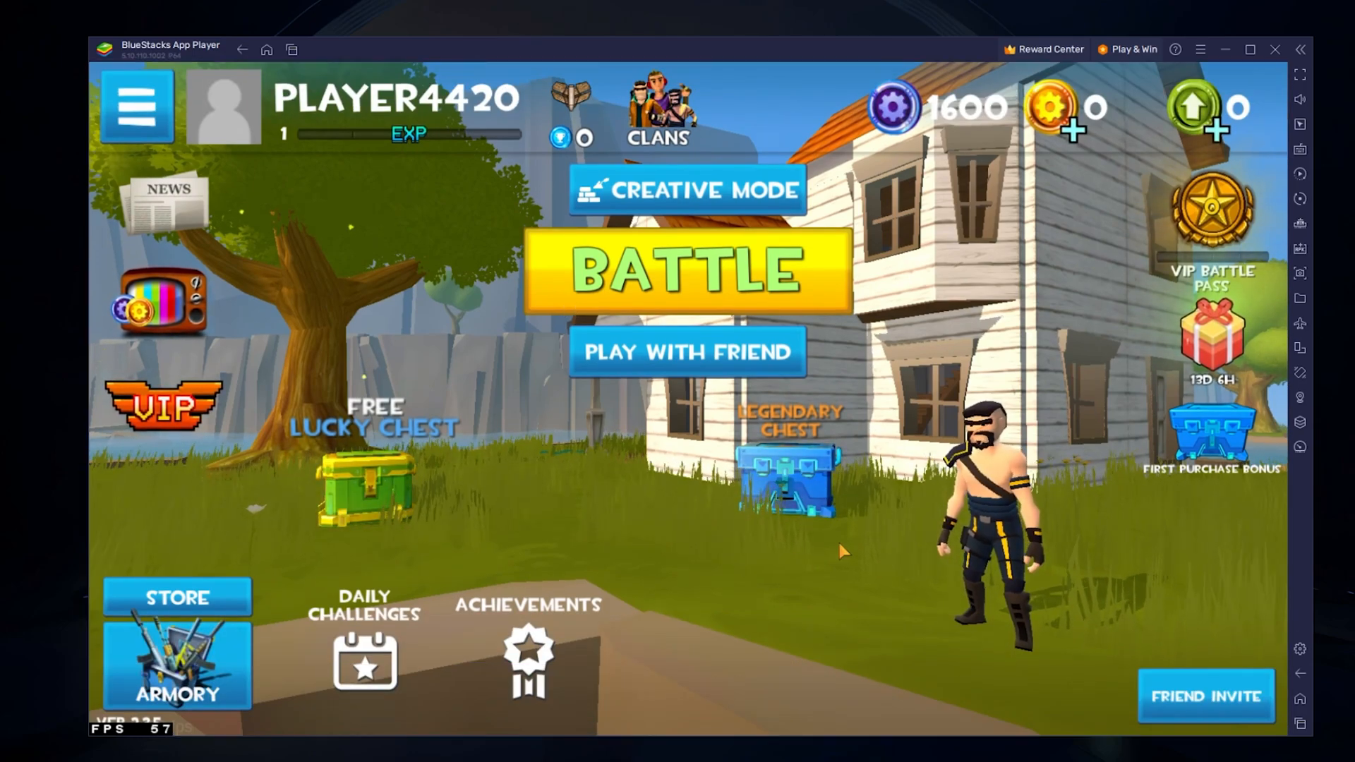
# Claim the free Lucky Chest and toggle the on-screen controls setting.
pyautogui.click(358, 484)
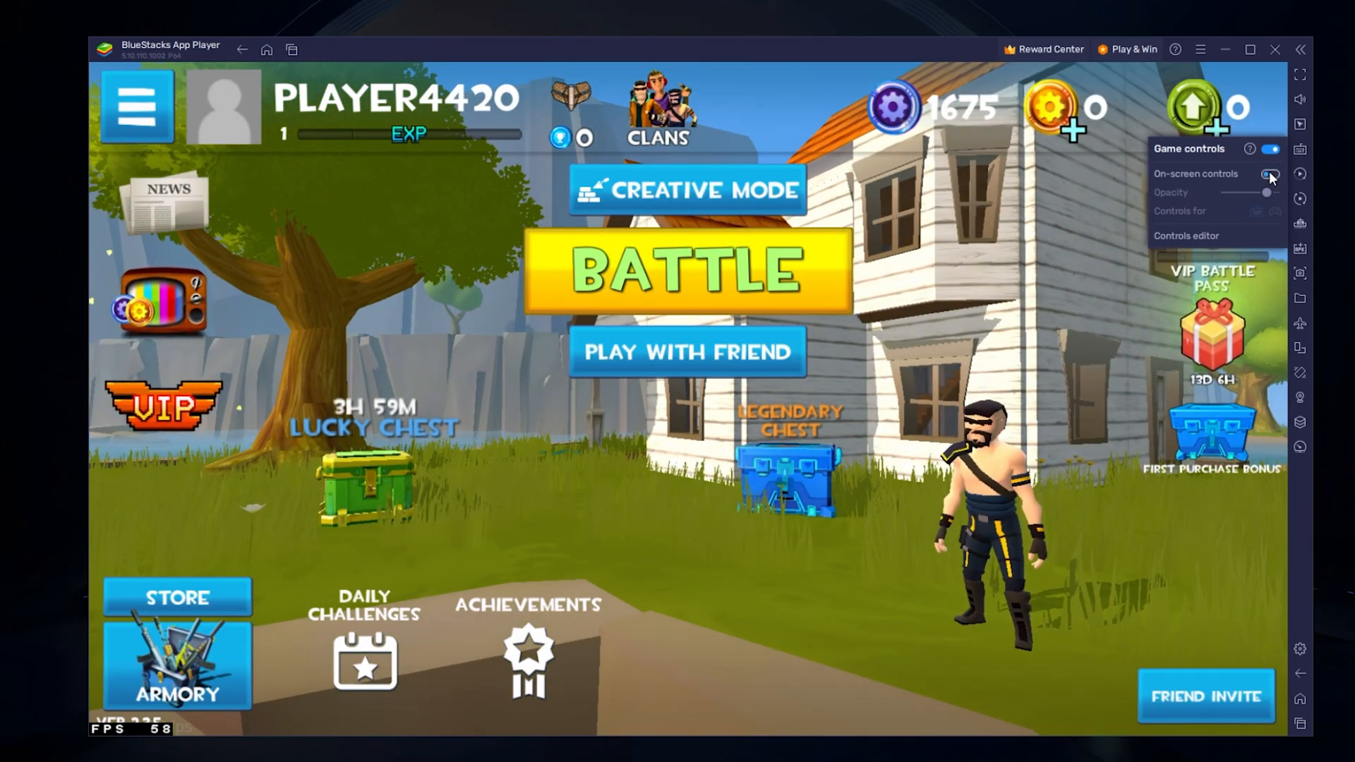
pyautogui.click(1270, 173)
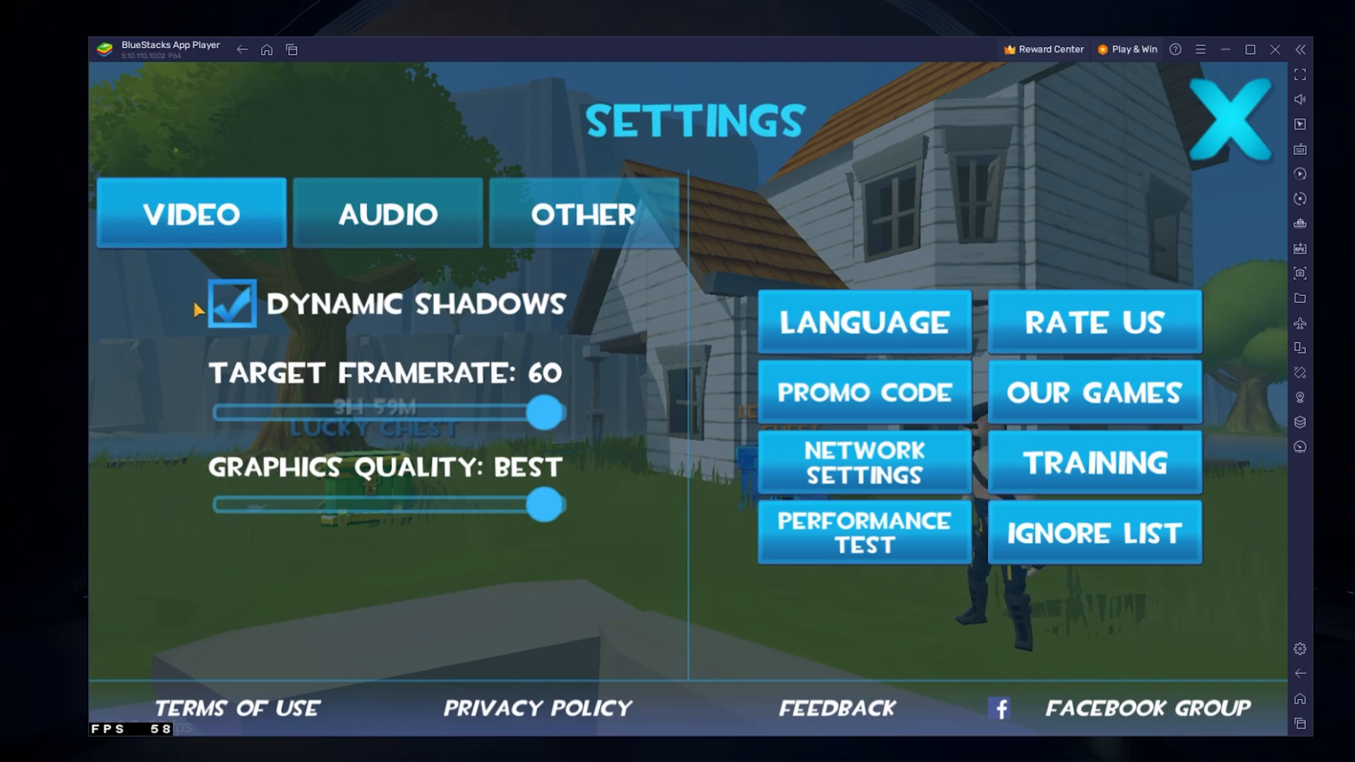
# Leave Dynamic Shadows on and Graphics Quality at Best, then run the Performance Test.
pyautogui.click(231, 304)
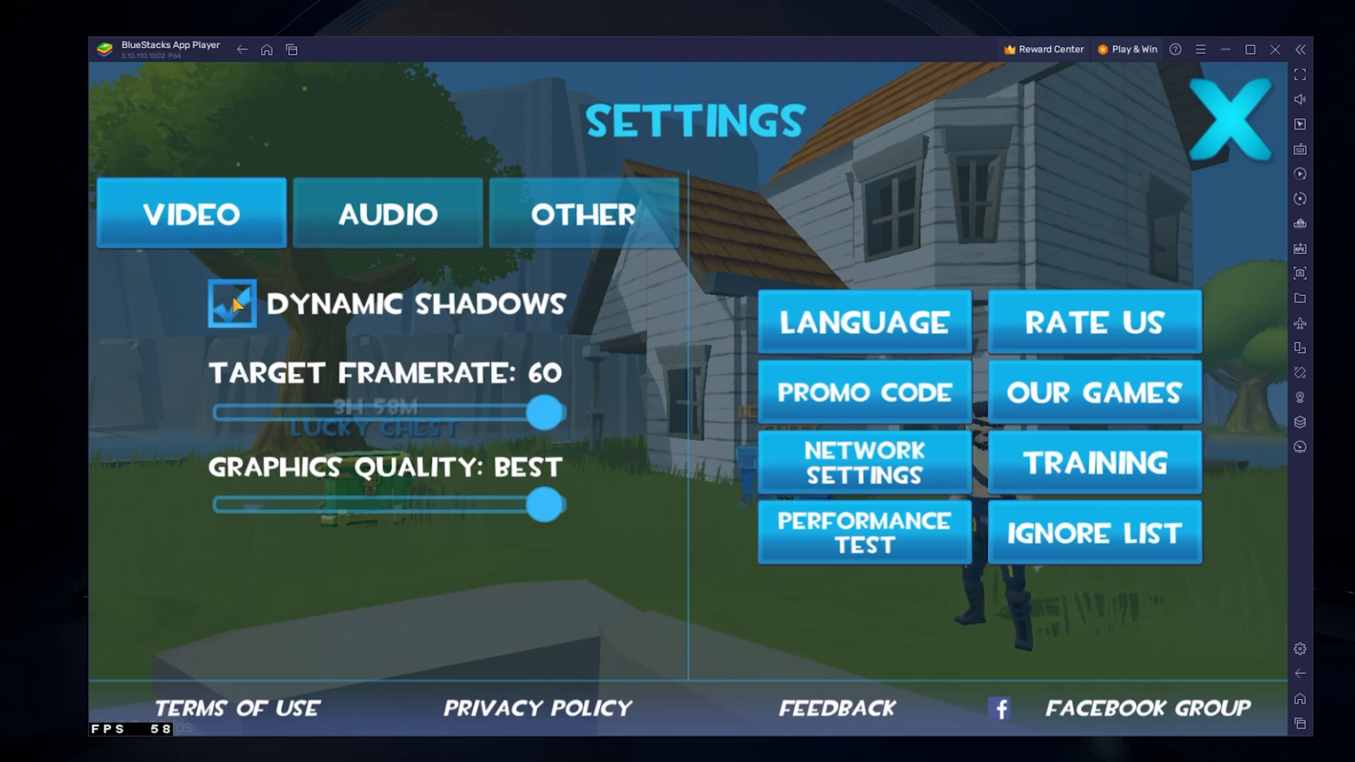
pyautogui.click(231, 304)
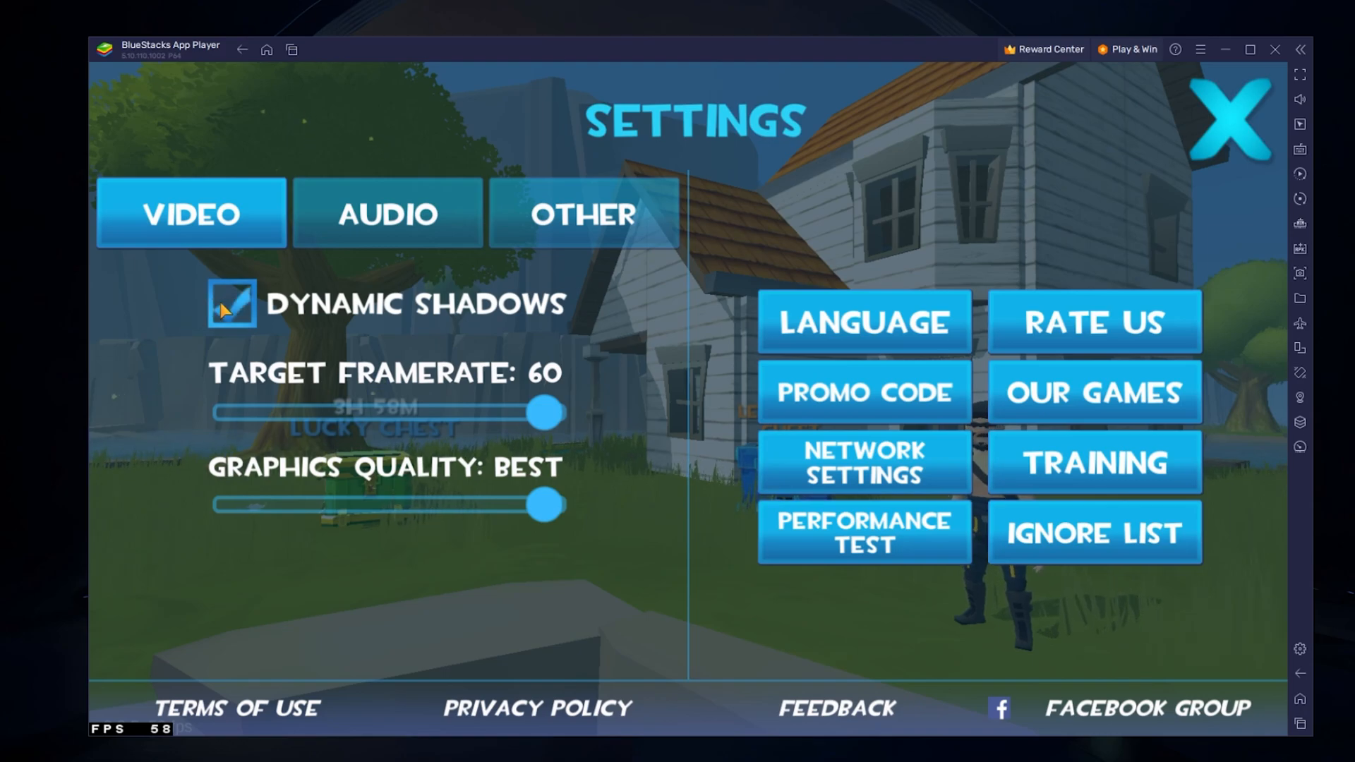
pyautogui.click(231, 305)
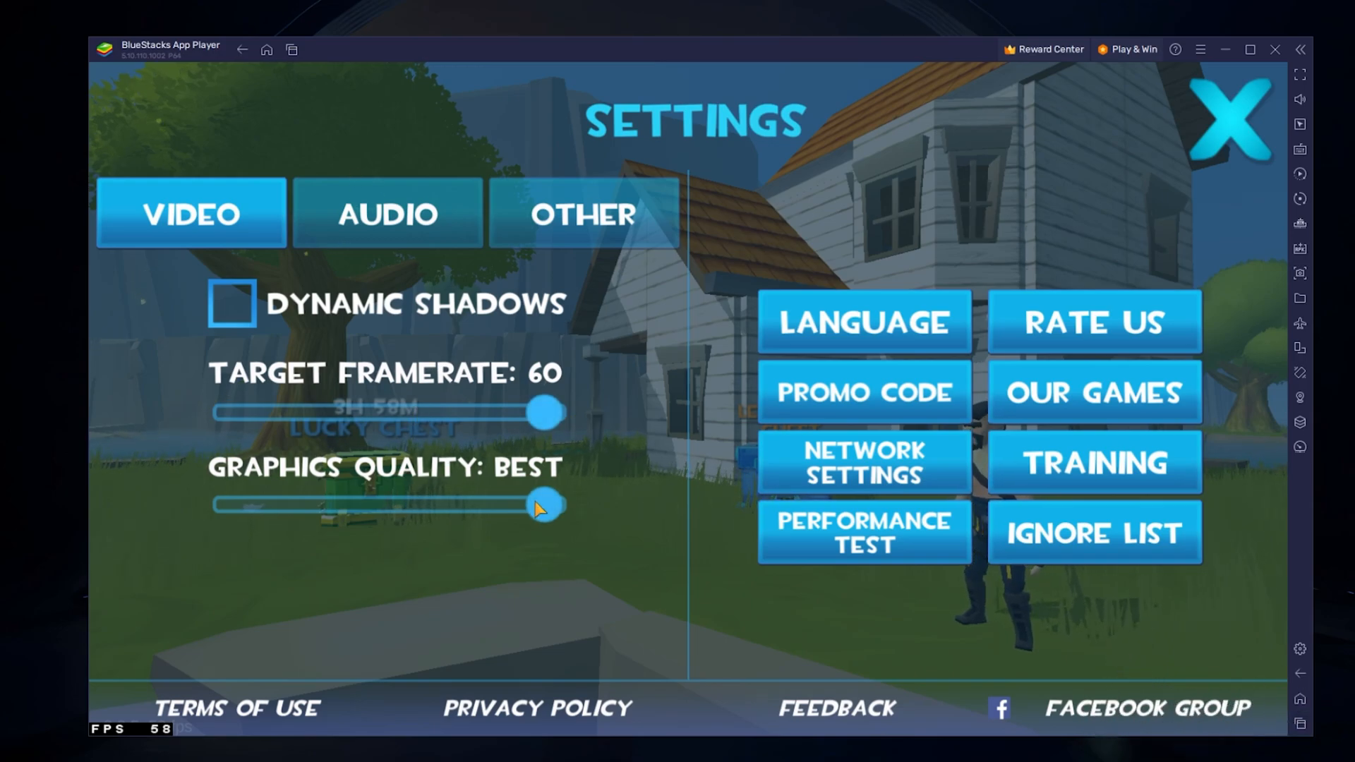
pyautogui.click(231, 303)
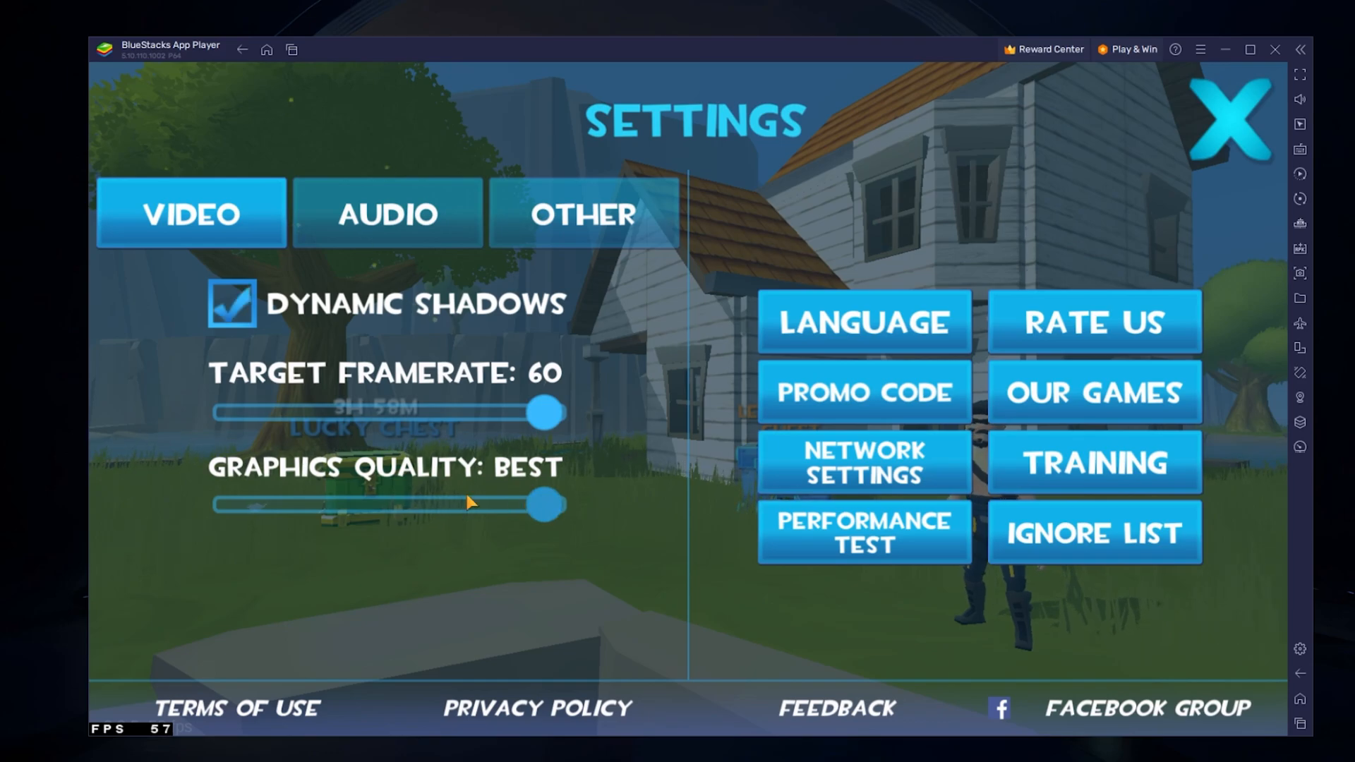
pyautogui.moveTo(543, 505); pyautogui.dragTo(384, 507)
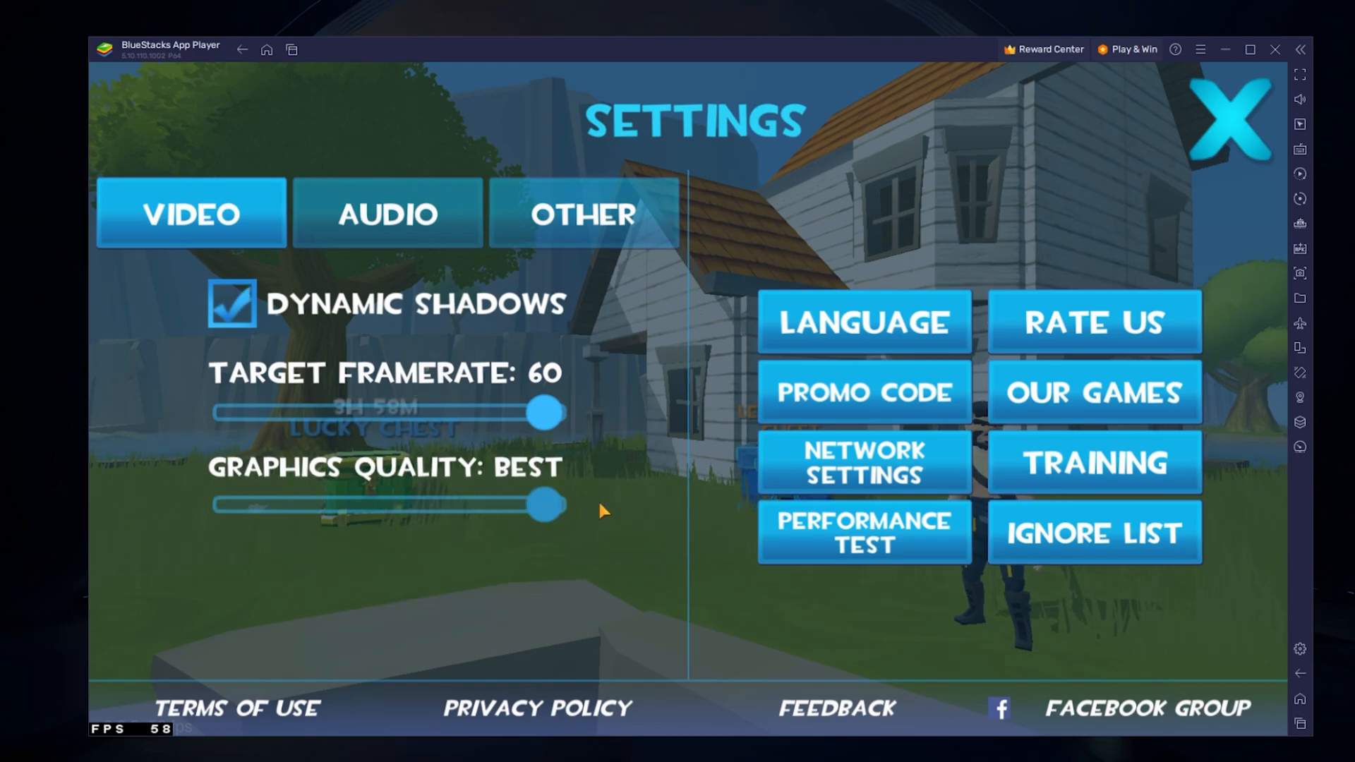
pyautogui.moveTo(655, 508)
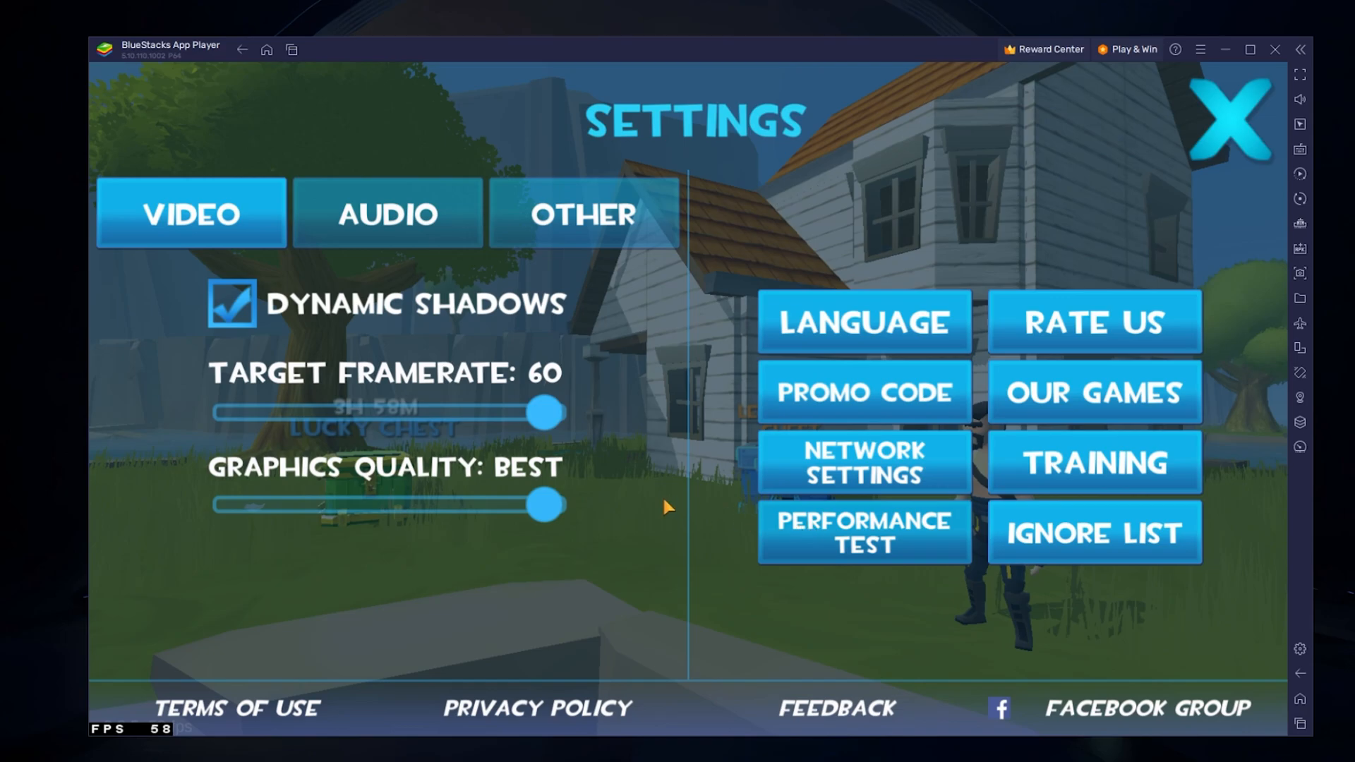
pyautogui.click(863, 532)
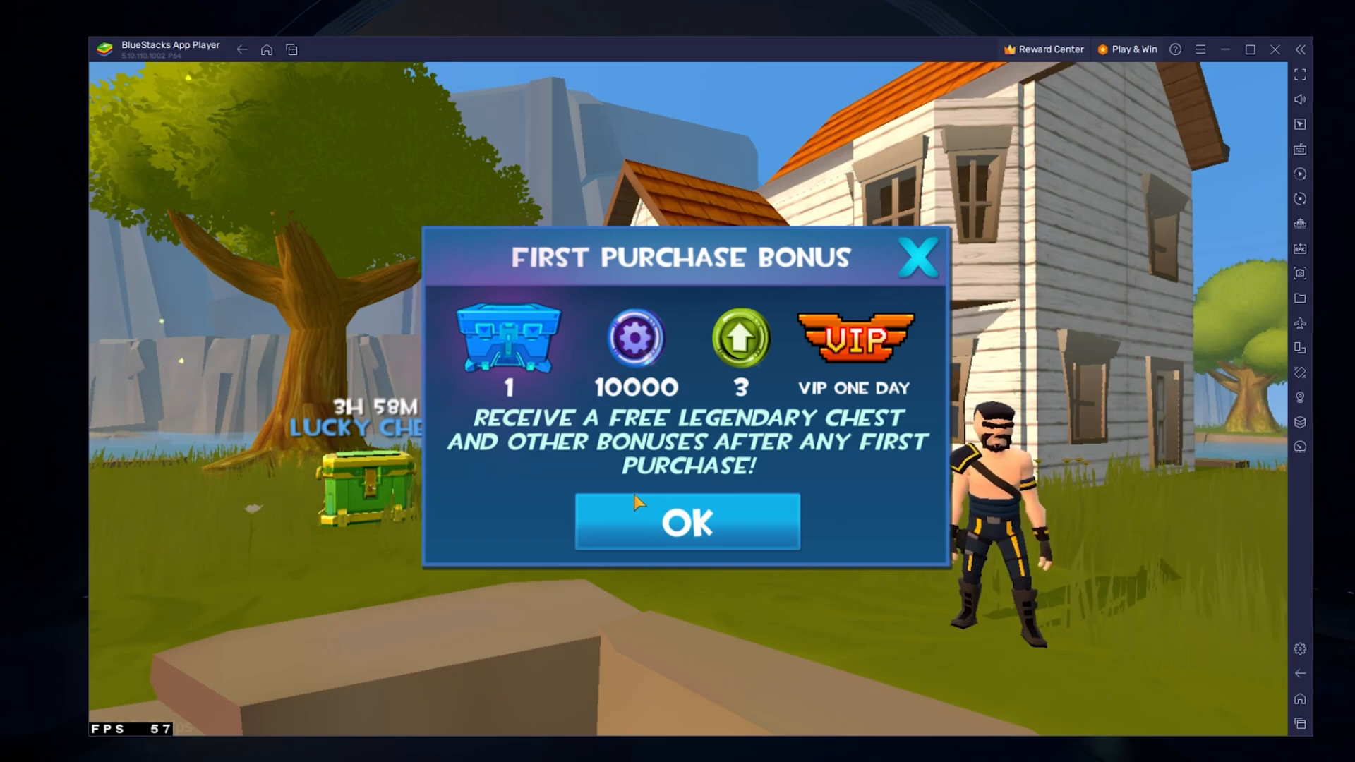
# Dismiss the First Purchase Bonus offer and the Best-graphics performance test result.
pyautogui.click(687, 523)
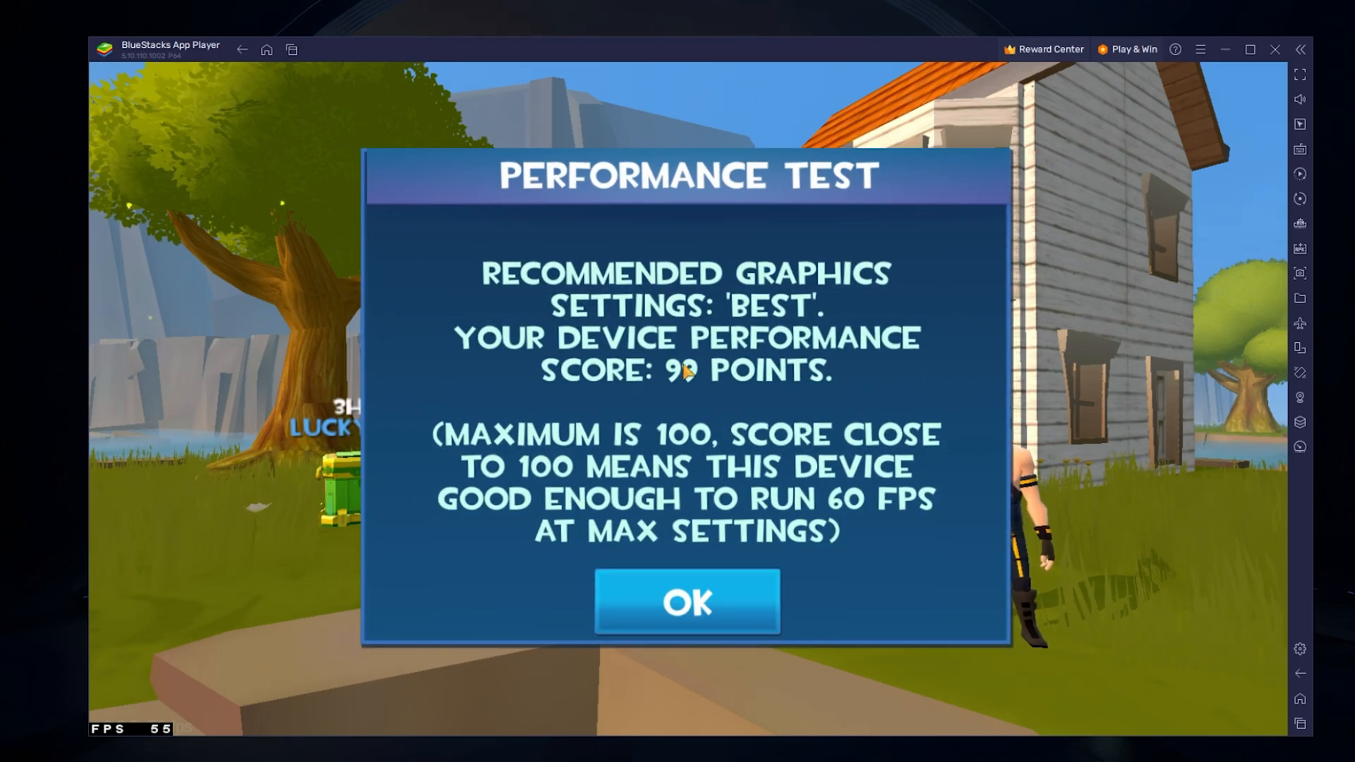
pyautogui.click(686, 602)
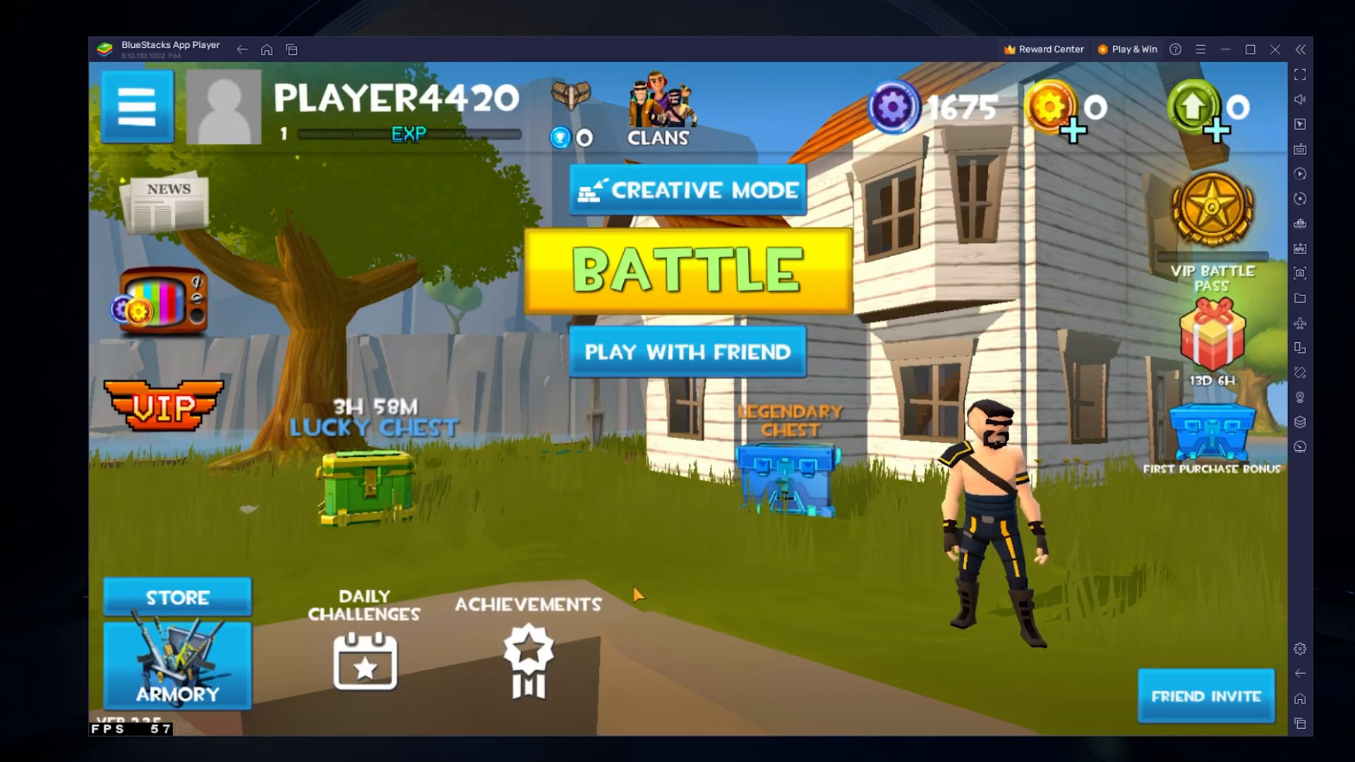